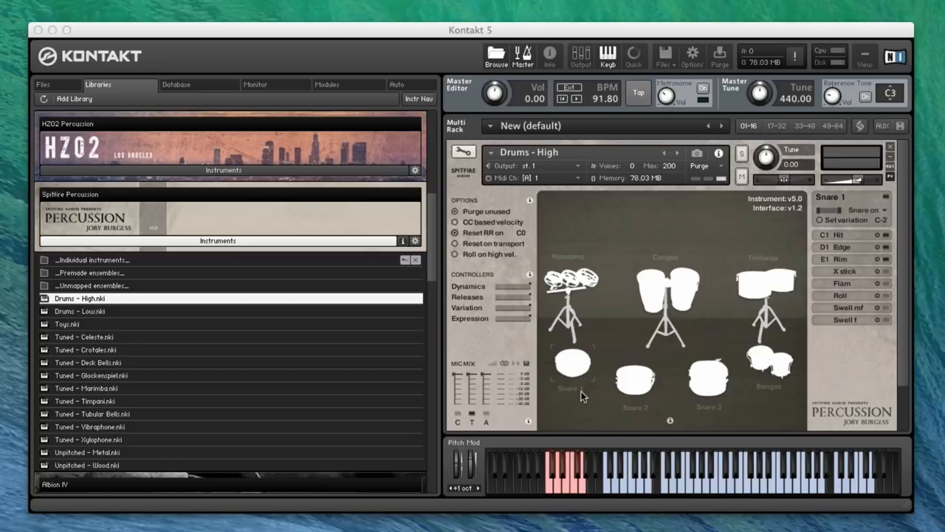
pyautogui.moveTo(840, 374)
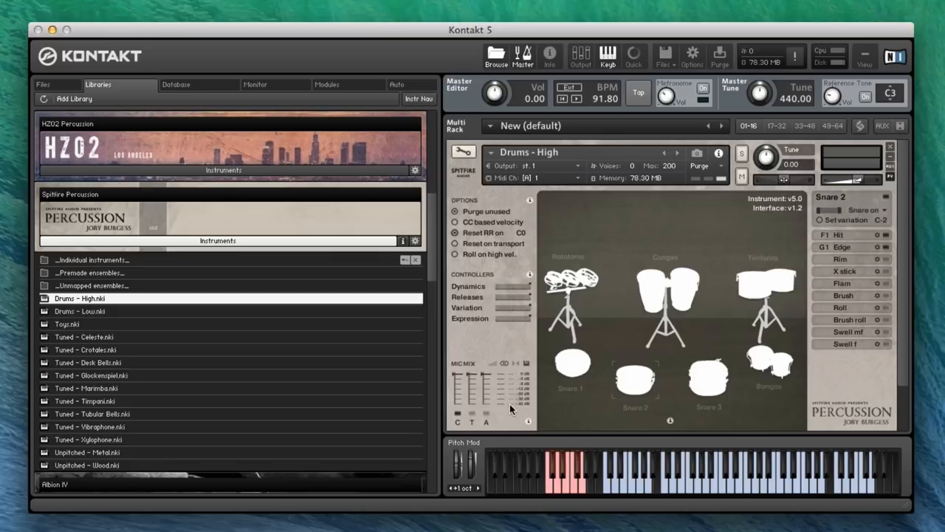
pyautogui.moveTo(564, 310)
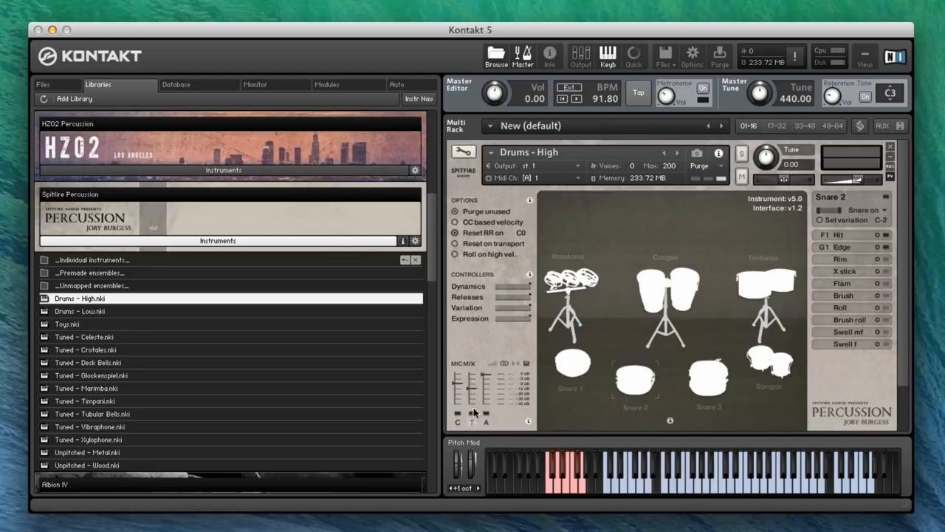
pyautogui.moveTo(476, 423)
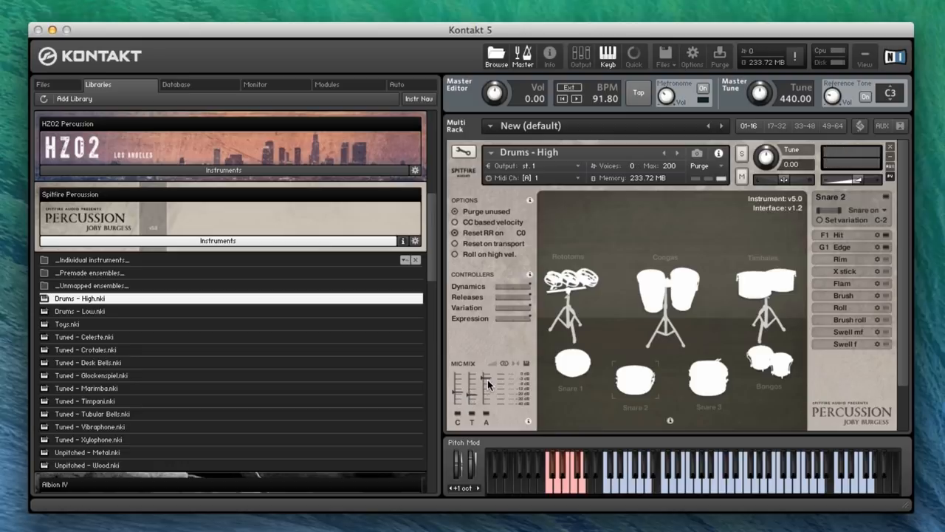
pyautogui.moveTo(424, 389)
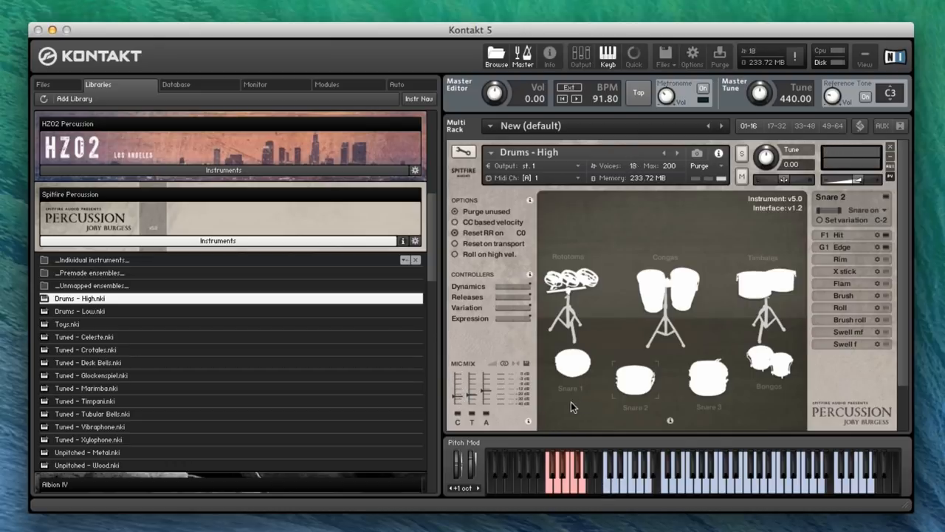
# Audition the congas, rototoms and Snare 2 articulations, then select Drums - Low in the library.
pyautogui.click(572, 361)
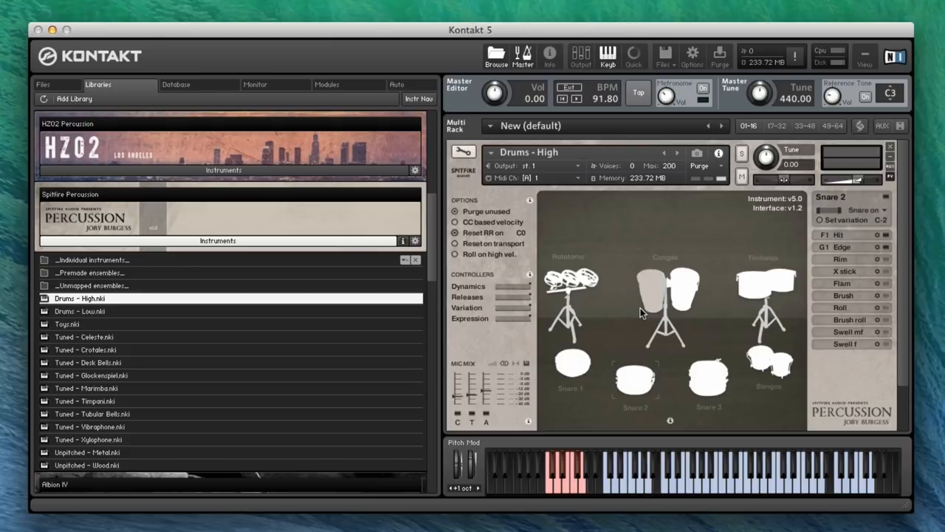
pyautogui.moveTo(636, 298)
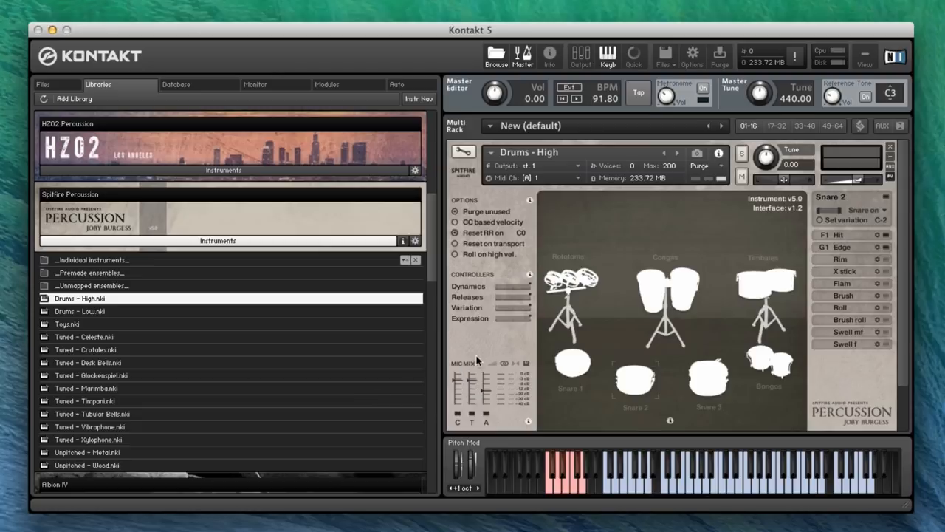
pyautogui.moveTo(493, 377)
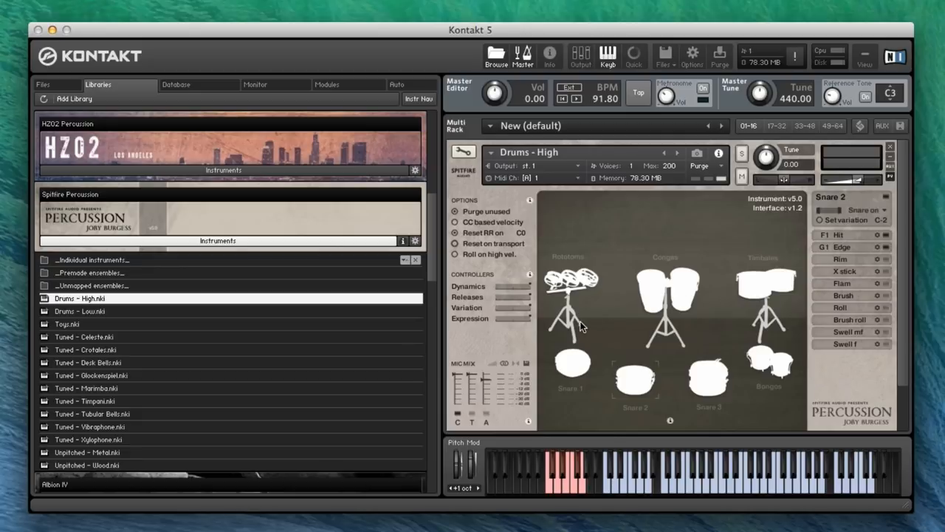
pyautogui.click(573, 279)
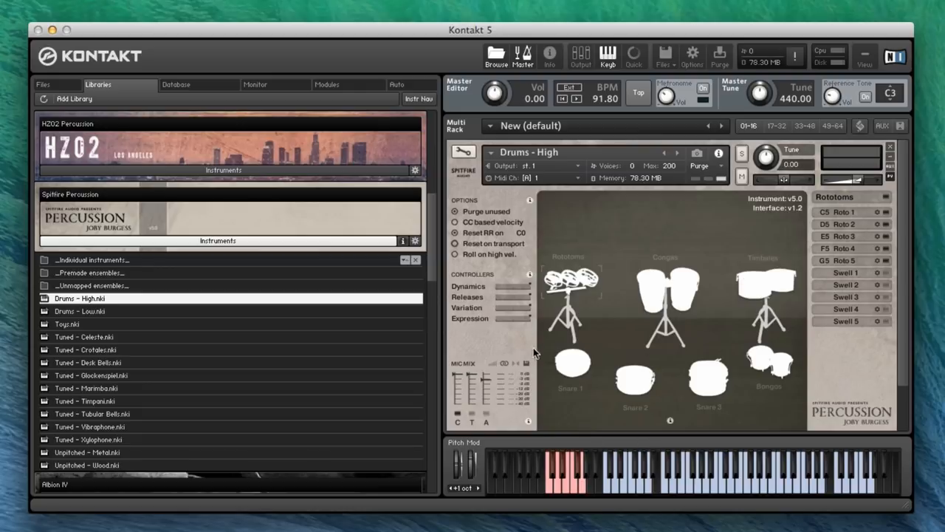
pyautogui.click(635, 377)
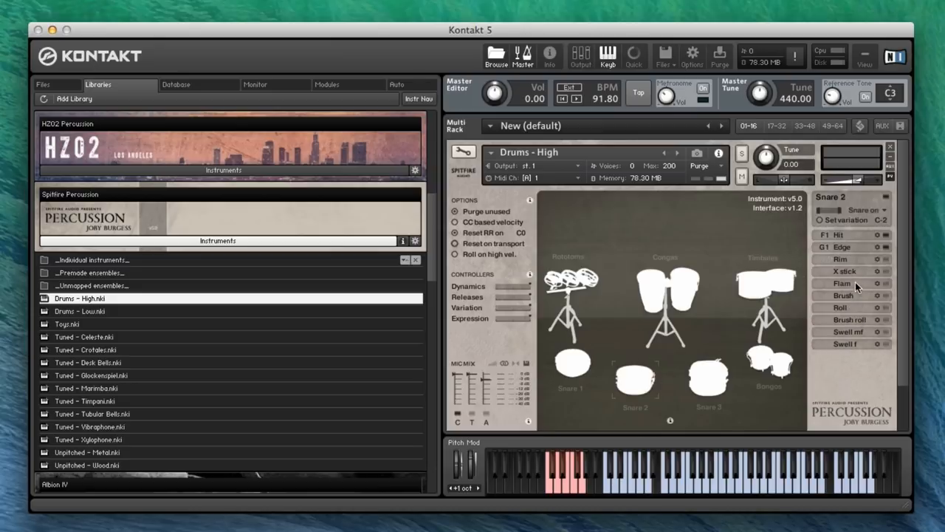
pyautogui.moveTo(855, 368)
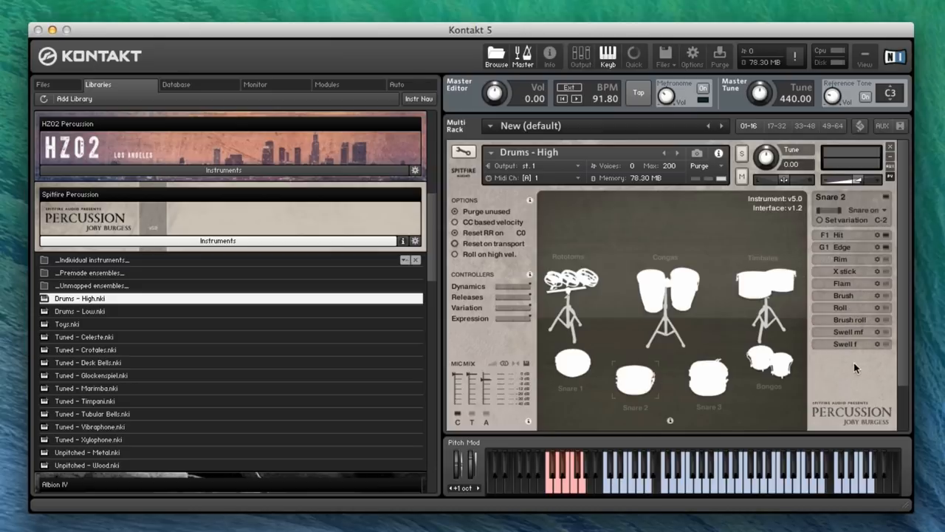
pyautogui.moveTo(524, 290)
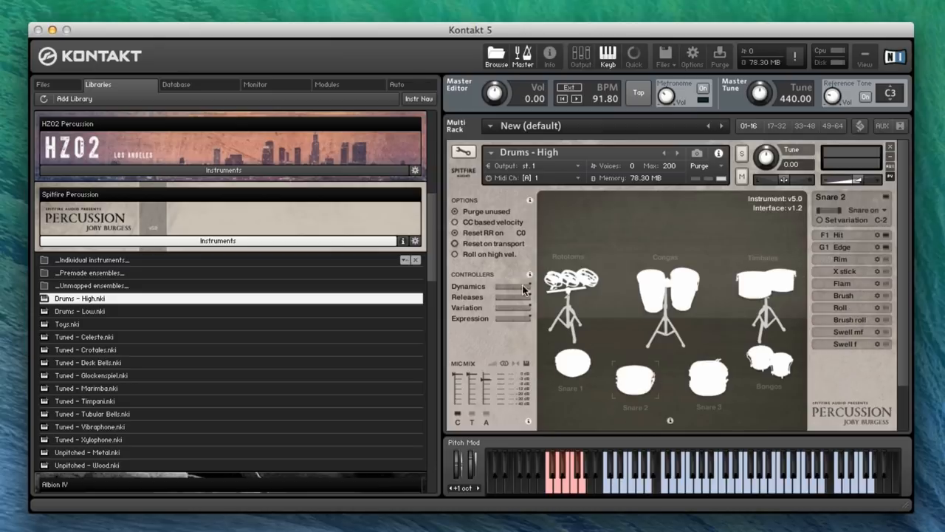
pyautogui.moveTo(781, 342)
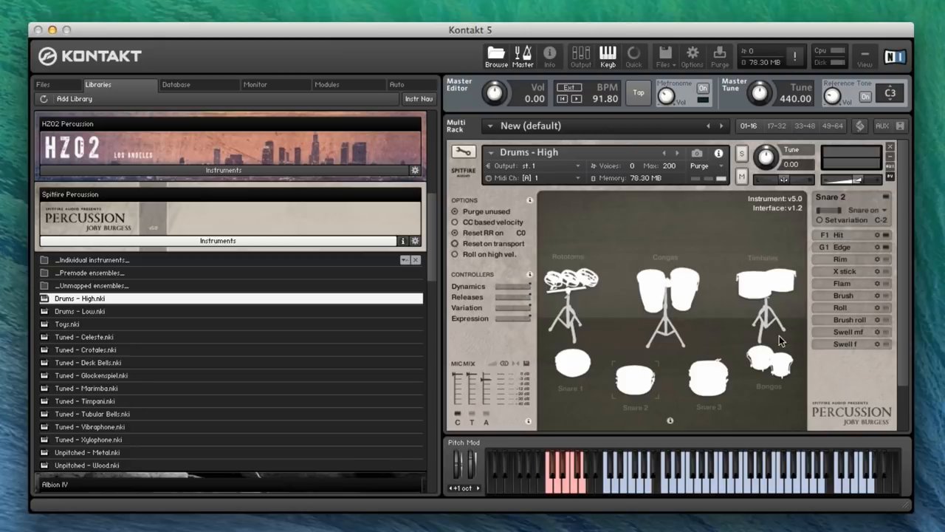
pyautogui.moveTo(570, 315)
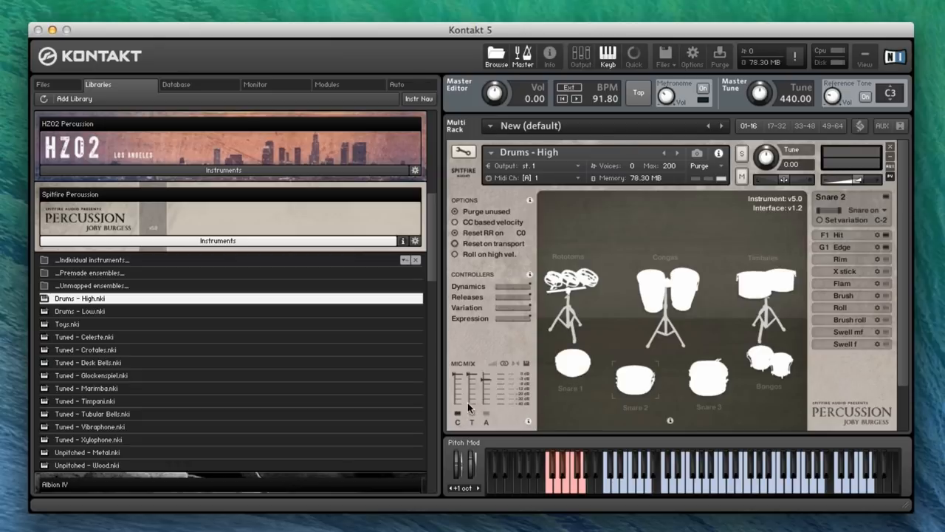
pyautogui.click(79, 311)
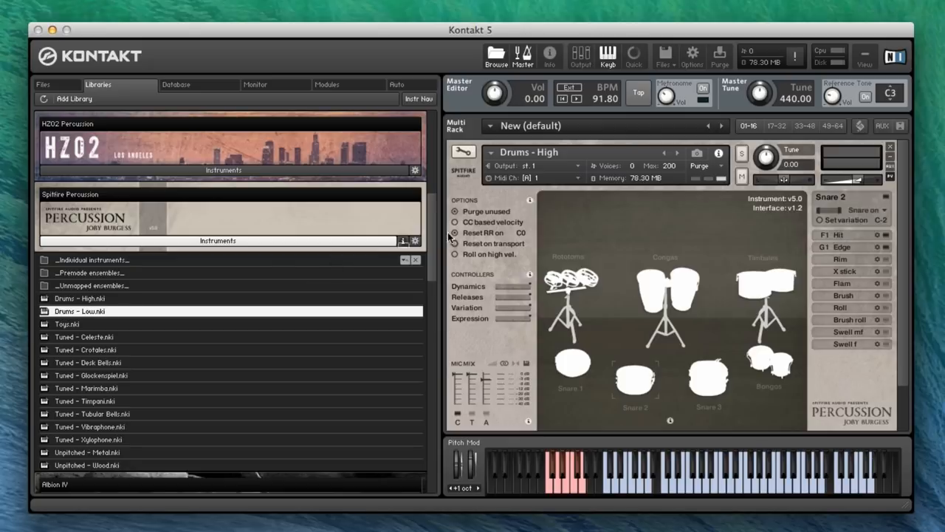
# Load the Drums - Low patch and play its gong drum.
pyautogui.doubleClick(80, 311)
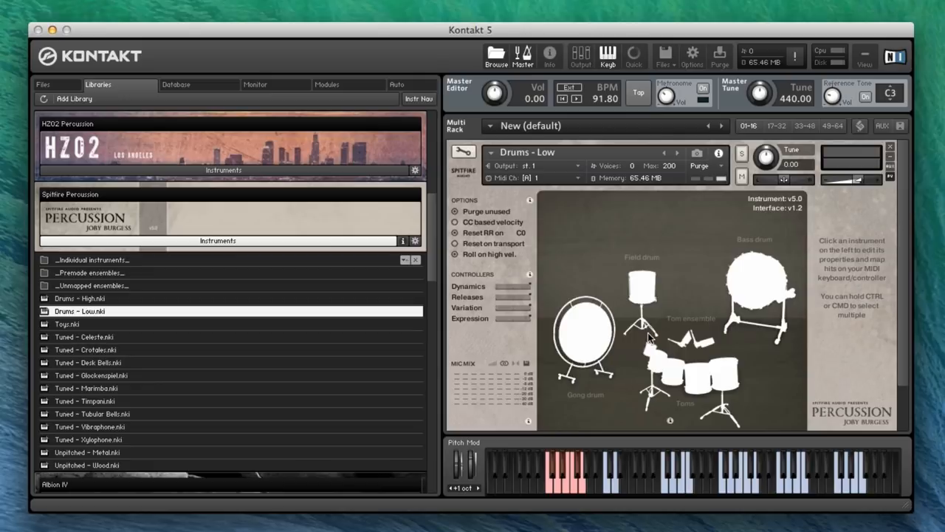
pyautogui.moveTo(641, 288)
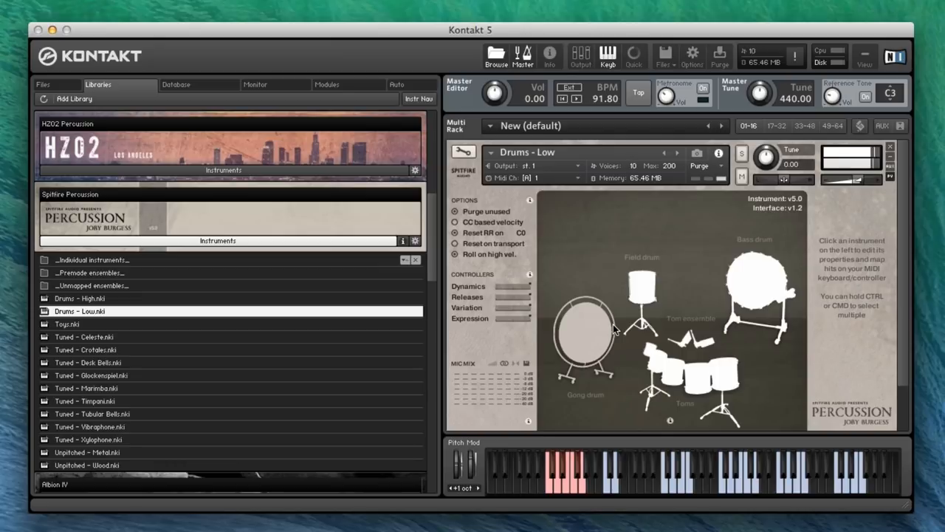
pyautogui.click(586, 336)
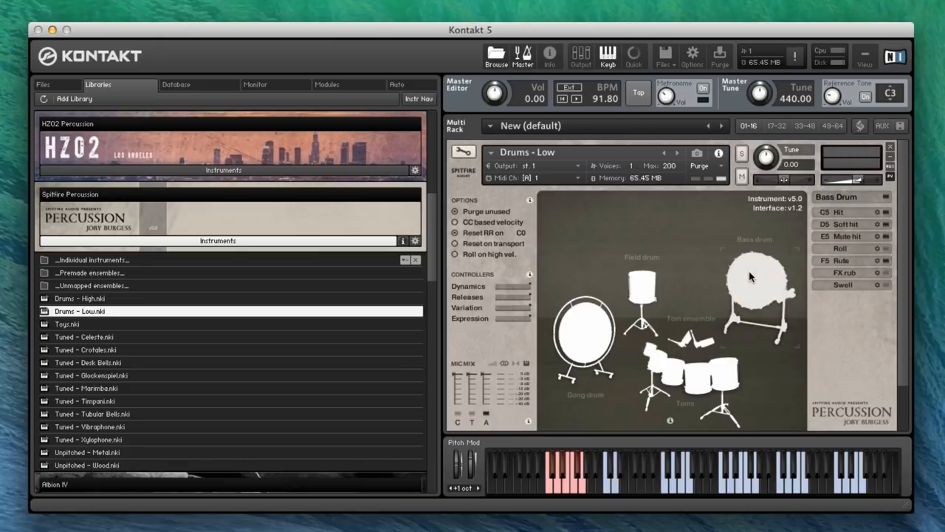
# Show the tom articulations and toggle the close mic off and back on (about 66 MB).
pyautogui.click(686, 376)
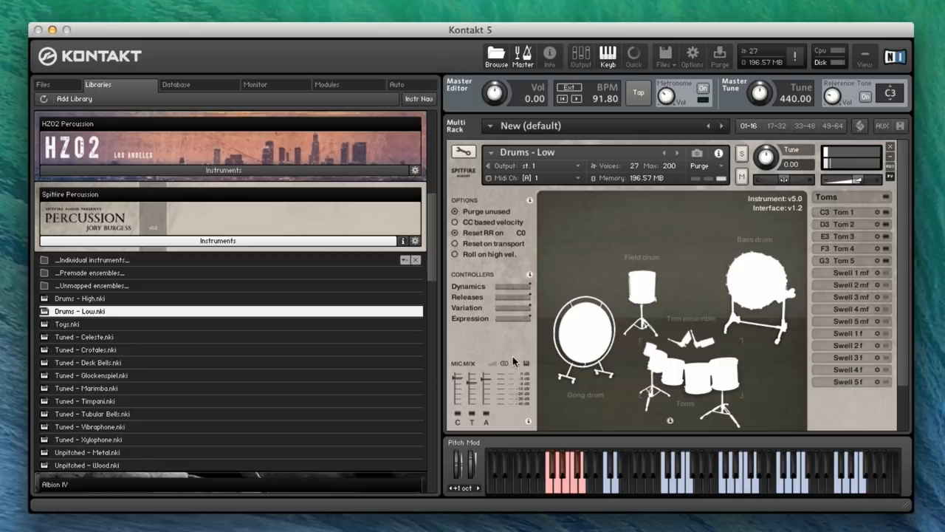
pyautogui.click(761, 288)
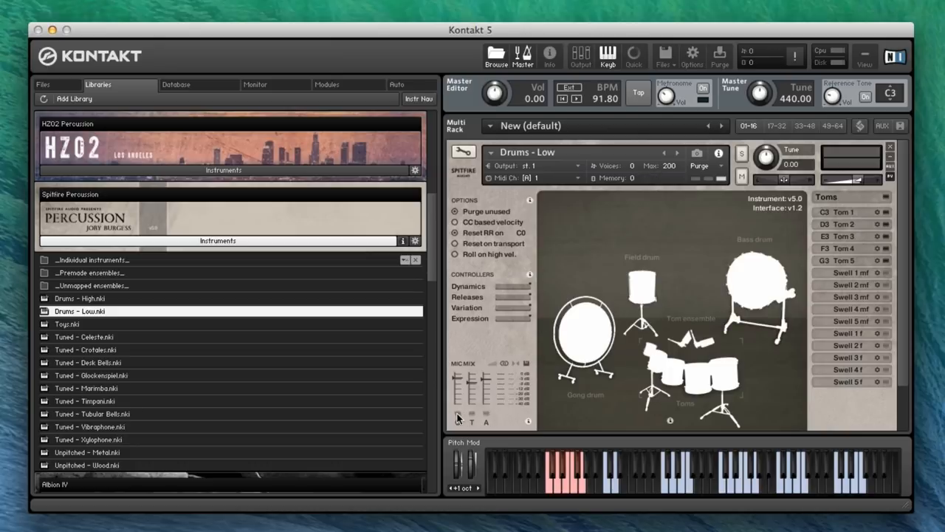
pyautogui.click(755, 284)
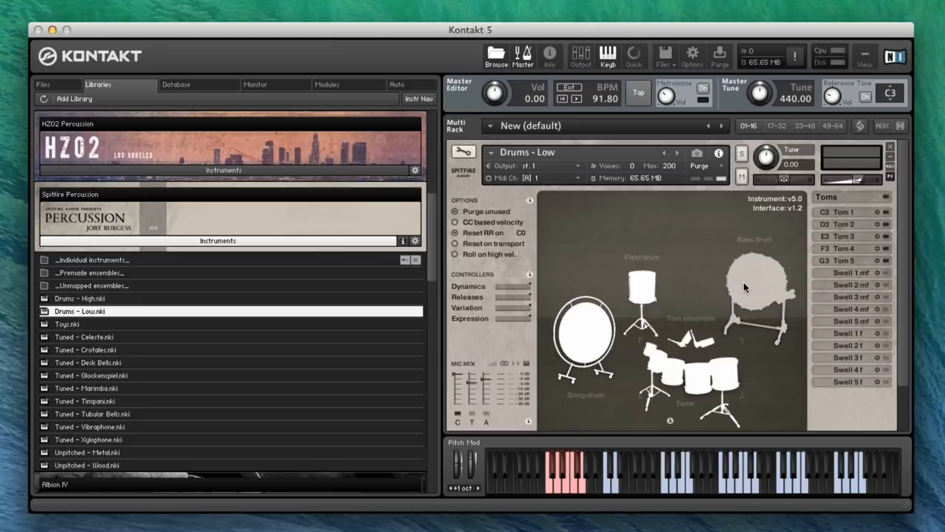
# Play the Drums - Low bass drum articulations.
pyautogui.click(756, 277)
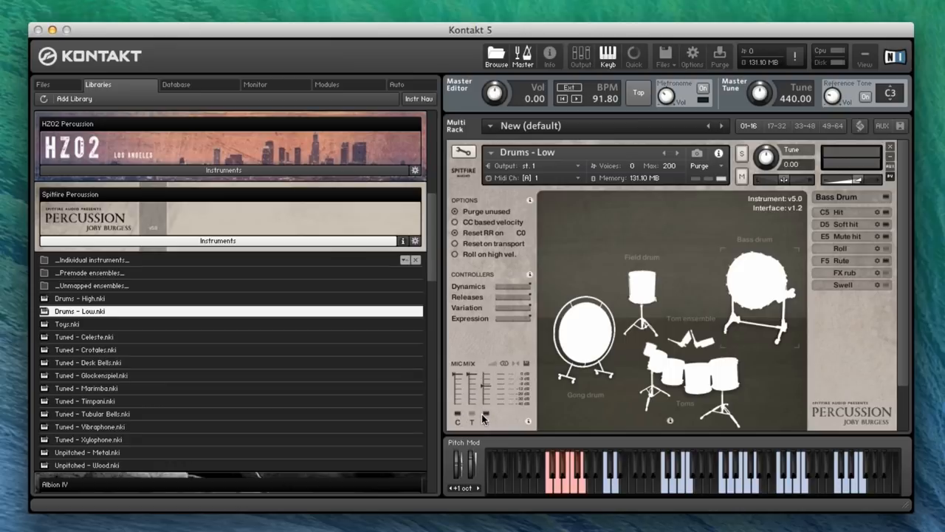
pyautogui.moveTo(494, 384)
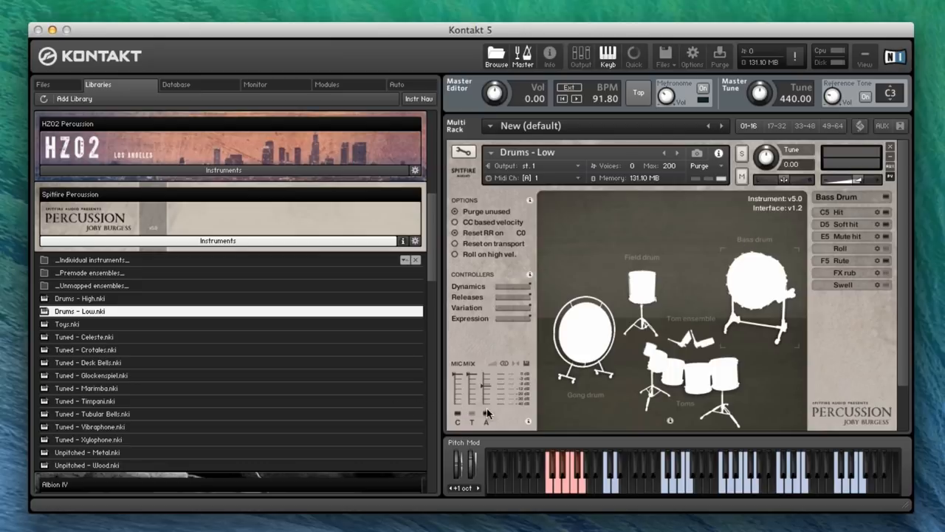
pyautogui.moveTo(860, 228)
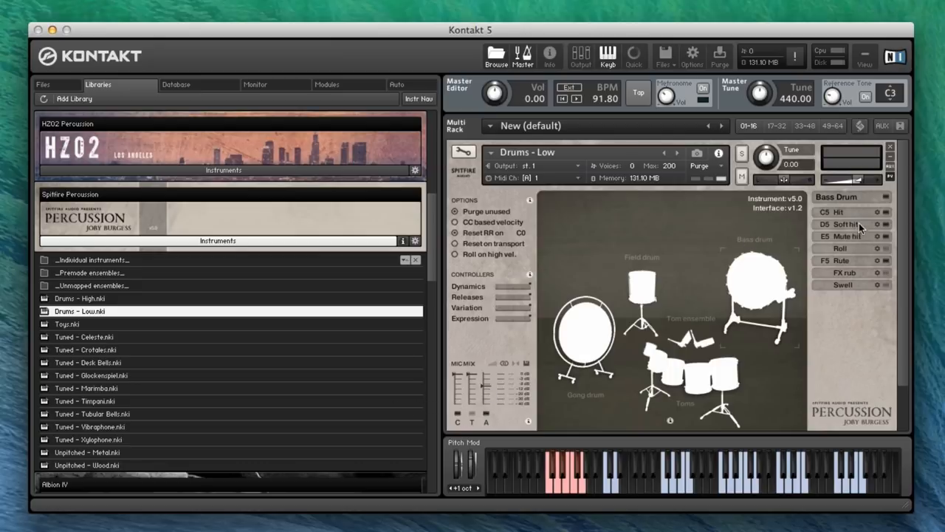
pyautogui.moveTo(706, 232)
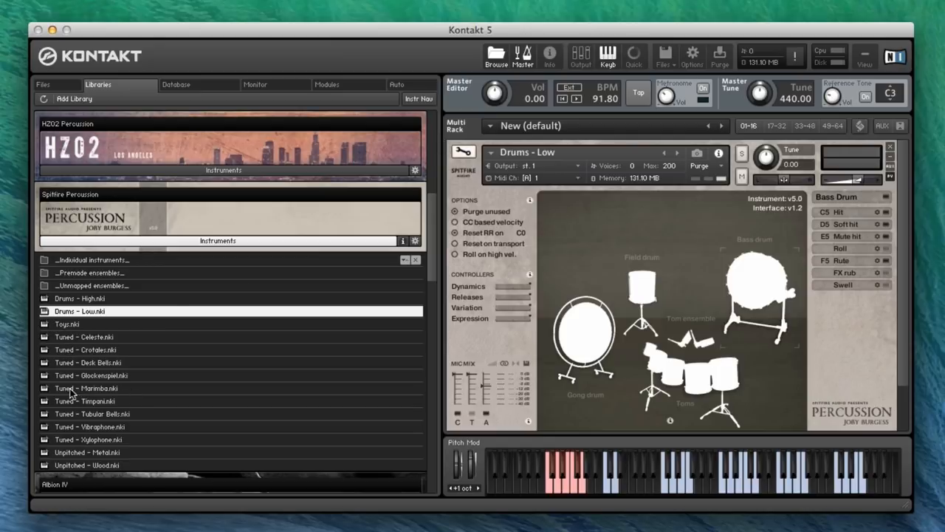
# Replace Drums - Low with the Tuned - Marimba patch.
pyautogui.doubleClick(87, 388)
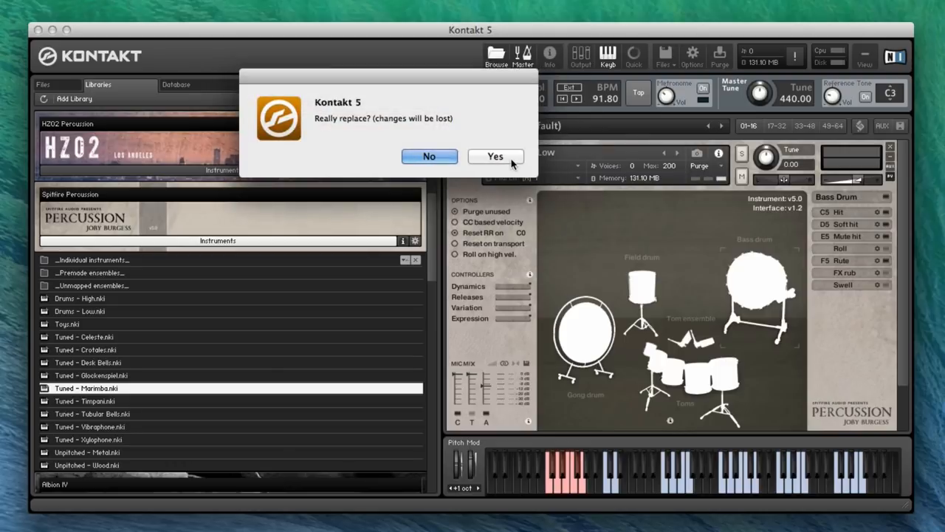
pyautogui.click(495, 156)
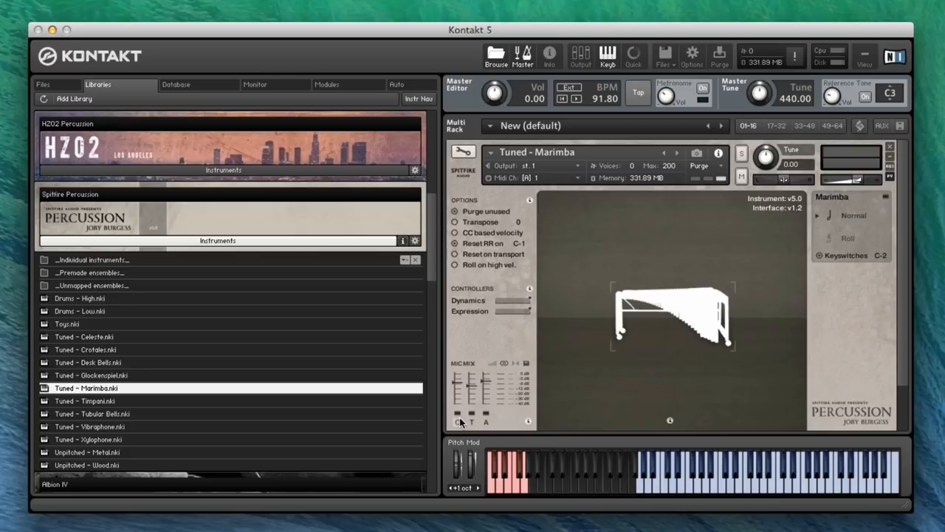
pyautogui.moveTo(456, 403)
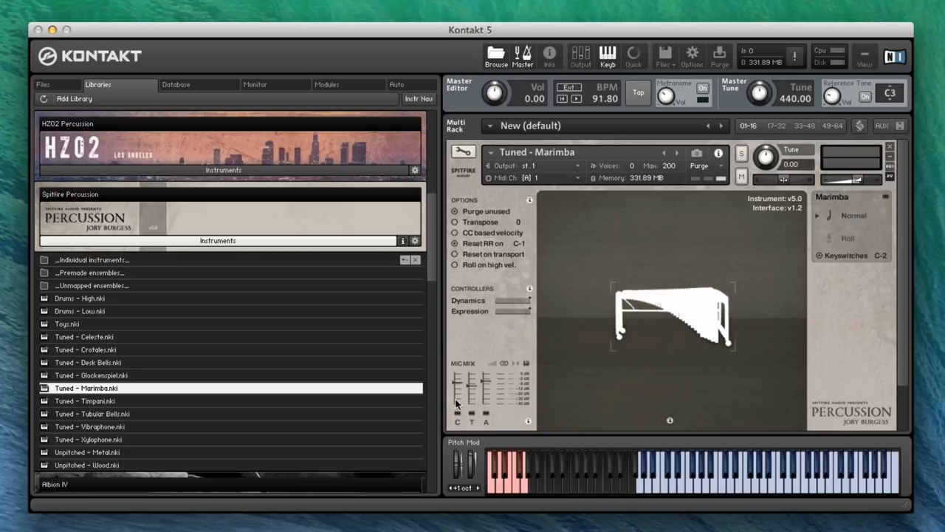
pyautogui.moveTo(481, 400)
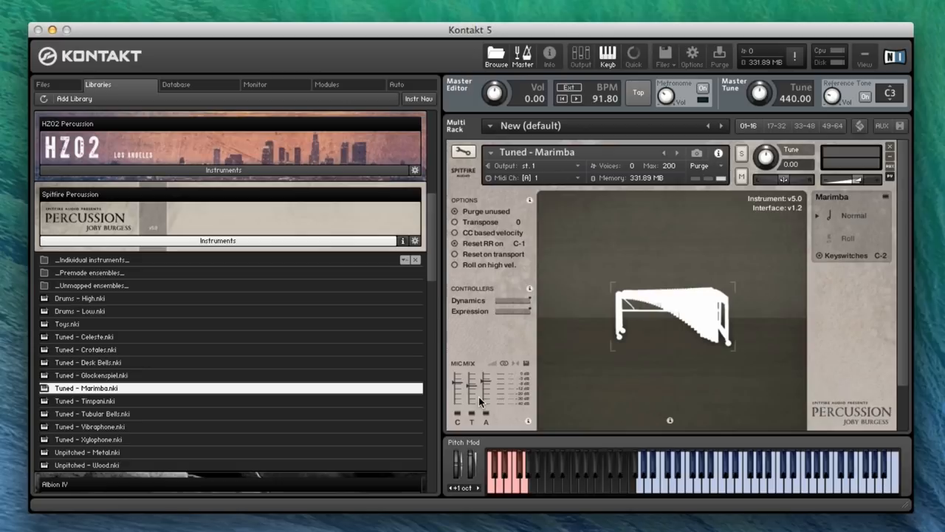
pyautogui.moveTo(495, 397)
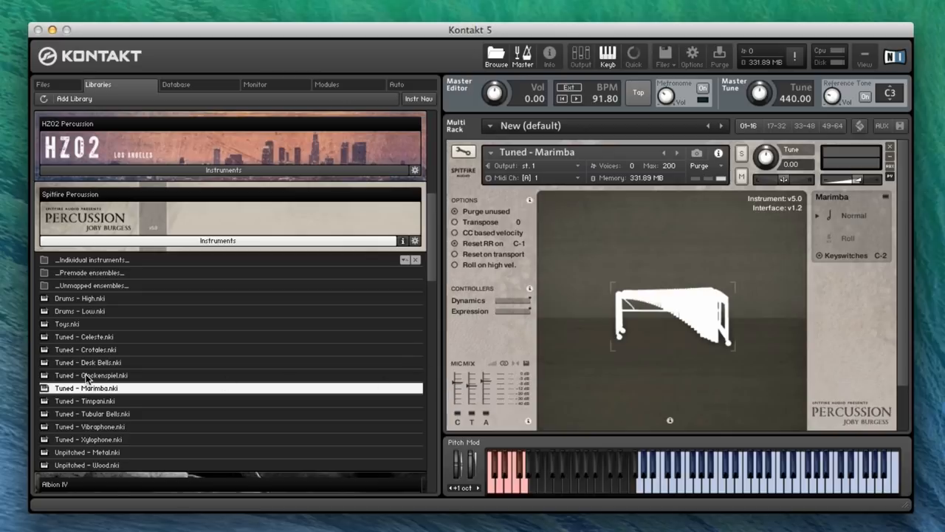
# Replace the marimba with Tuned - Celeste, leaving the Espressivo articulation active.
pyautogui.doubleClick(84, 337)
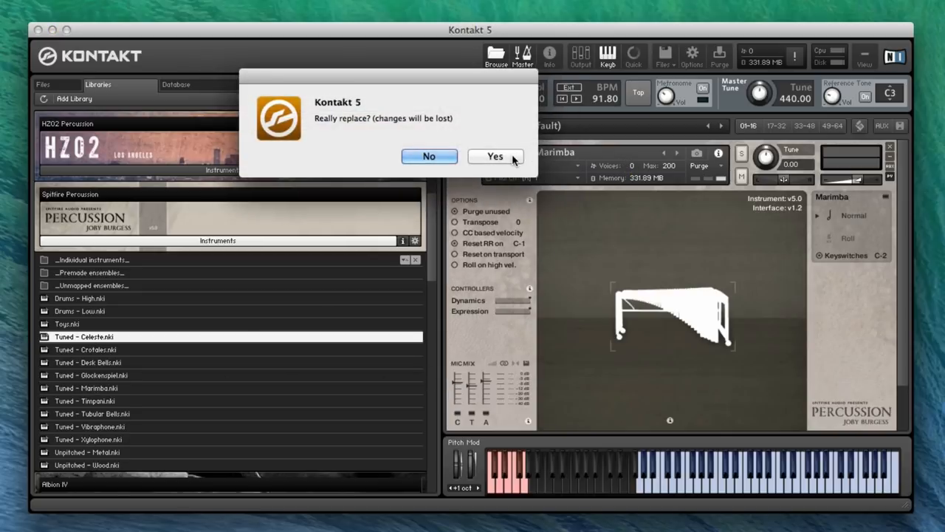
pyautogui.click(495, 156)
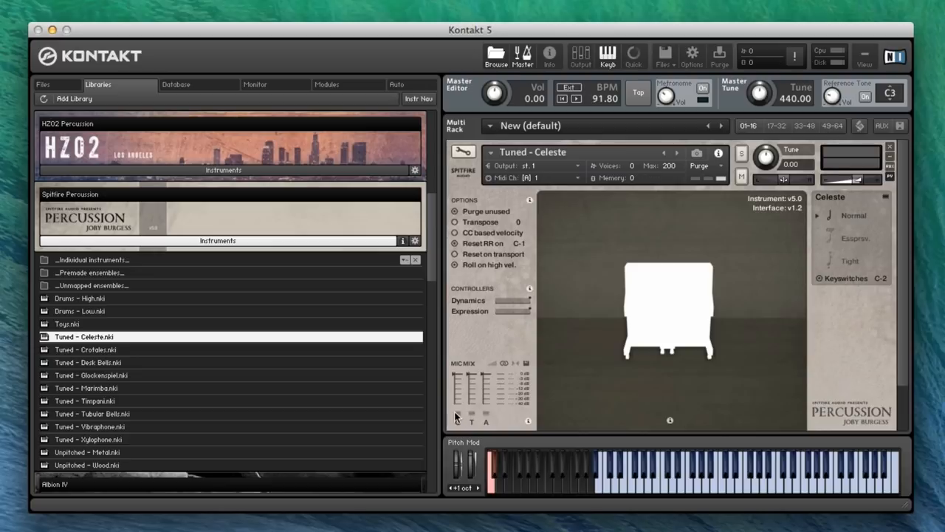
pyautogui.click(853, 215)
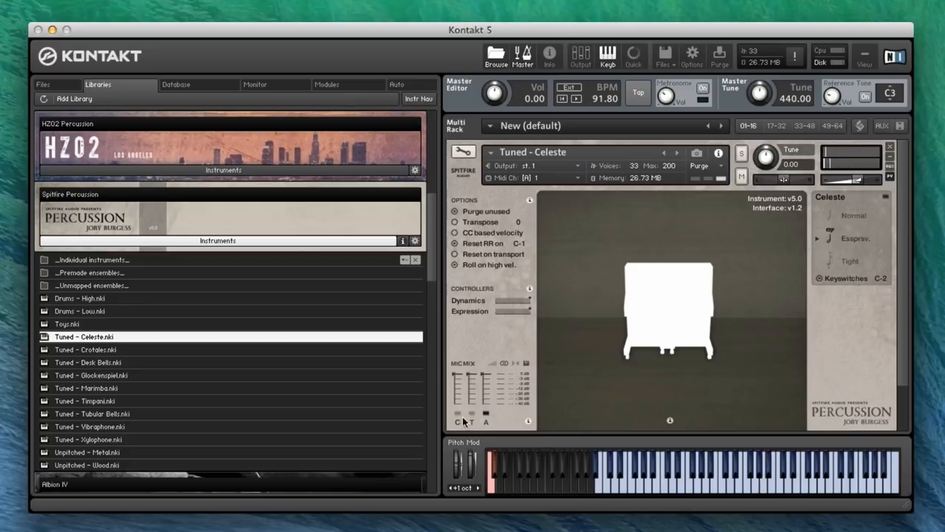
# Select Tuned - Crotales in the library browser to replace the celeste.
pyautogui.click(85, 349)
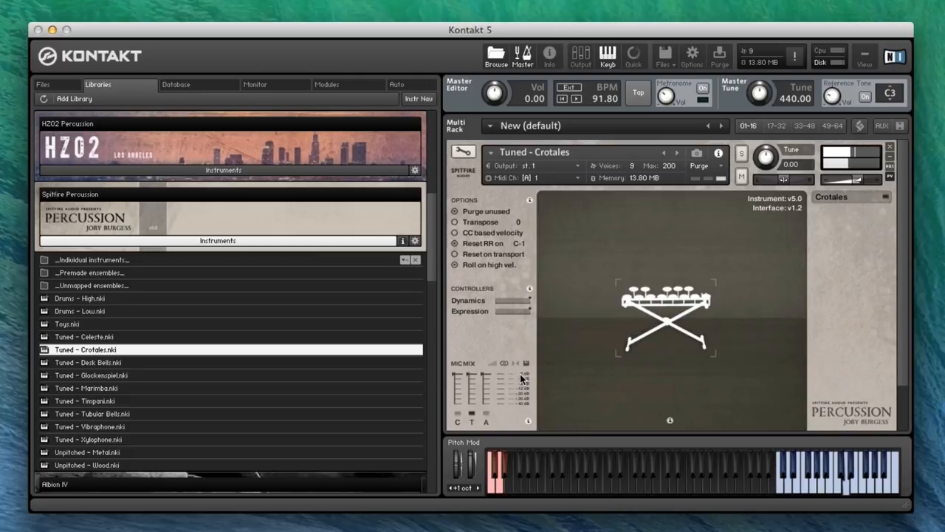
pyautogui.moveTo(488, 410)
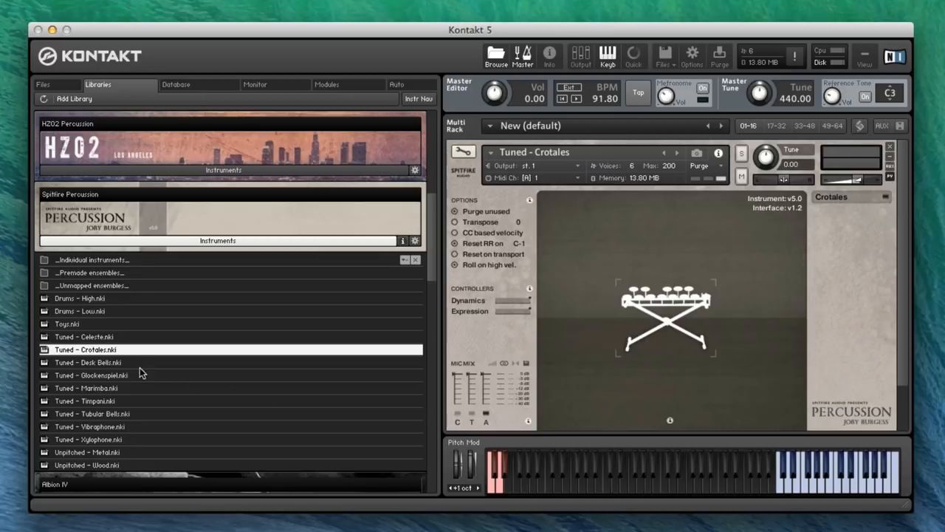
# Replace the crotales with the Tuned - Desk Bells patch.
pyautogui.doubleClick(88, 362)
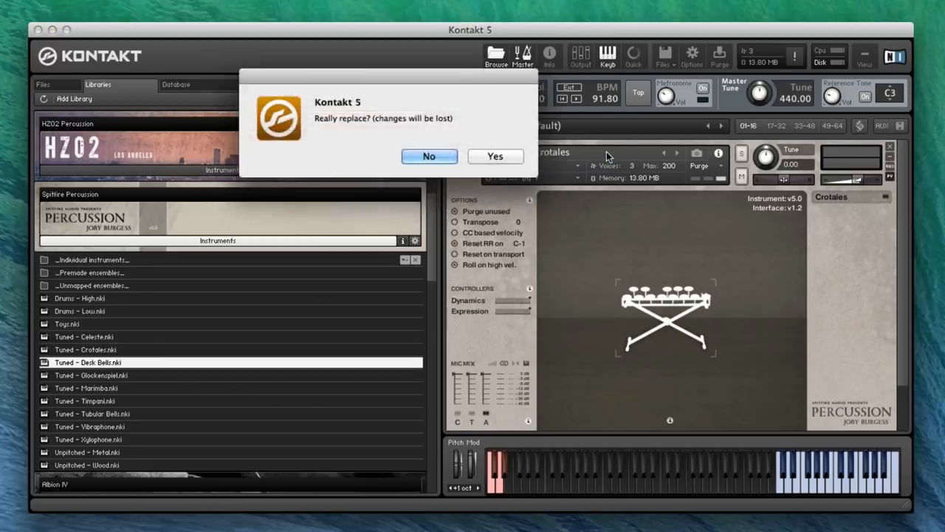
pyautogui.click(495, 156)
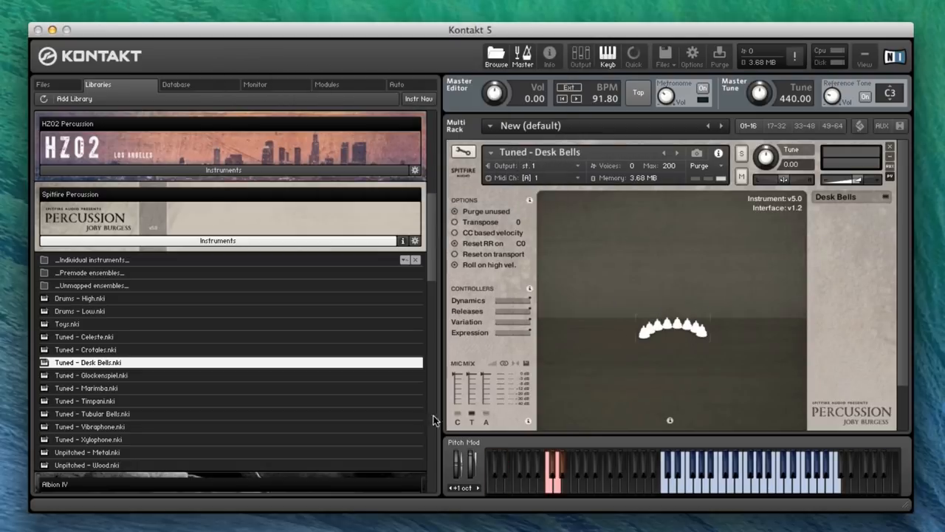
pyautogui.moveTo(580, 297)
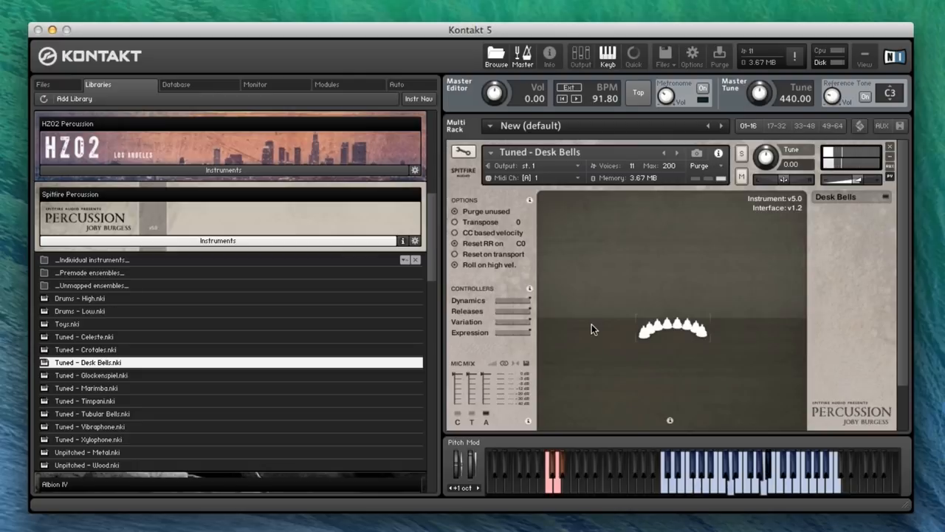
pyautogui.moveTo(124, 390)
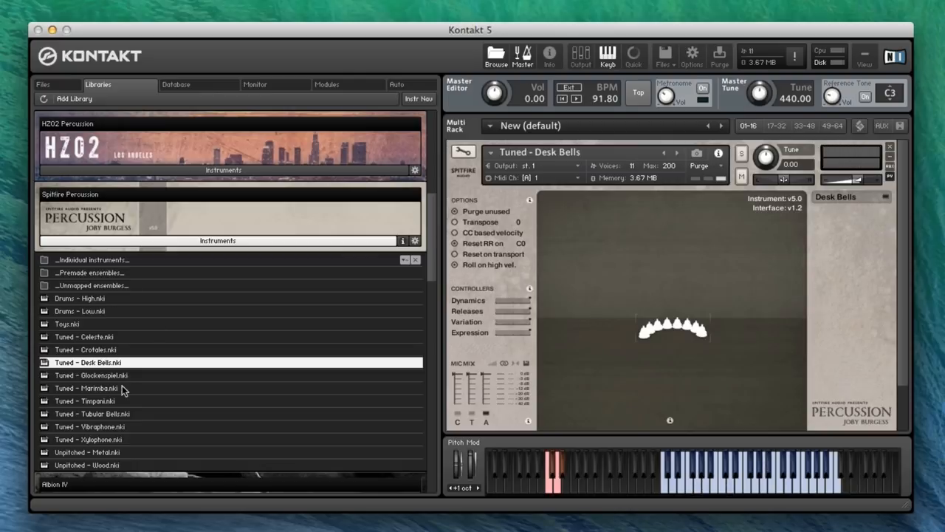
# Replace the desk bells with Tuned - Glockenspiel, then select another tuned patch in the browser.
pyautogui.doubleClick(91, 375)
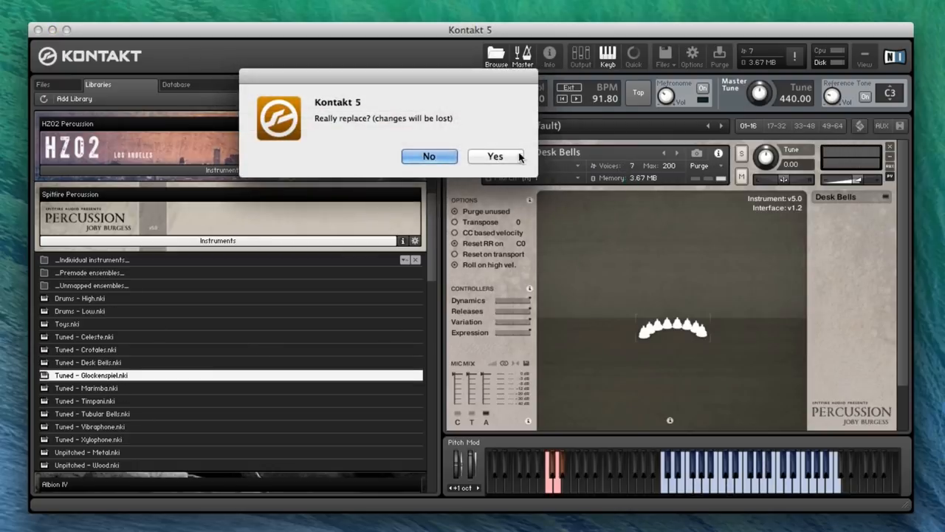
pyautogui.click(495, 155)
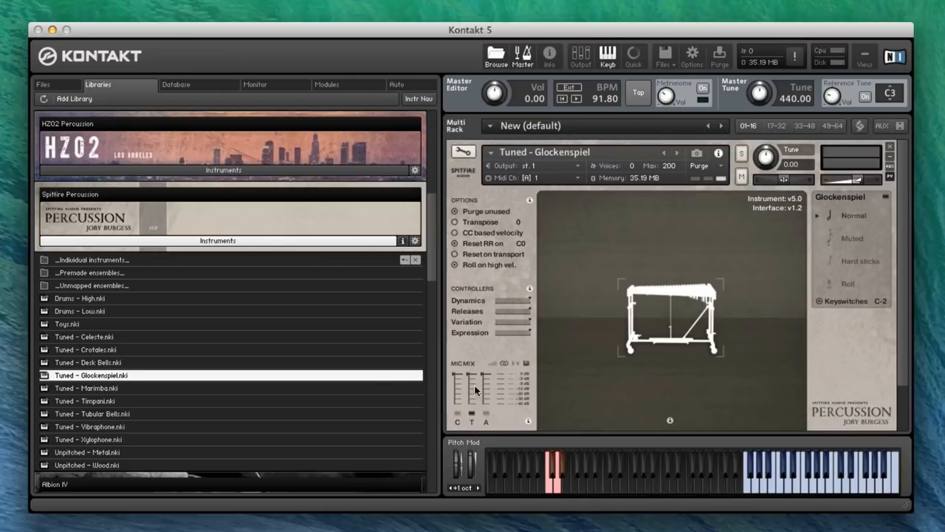
pyautogui.moveTo(508, 416)
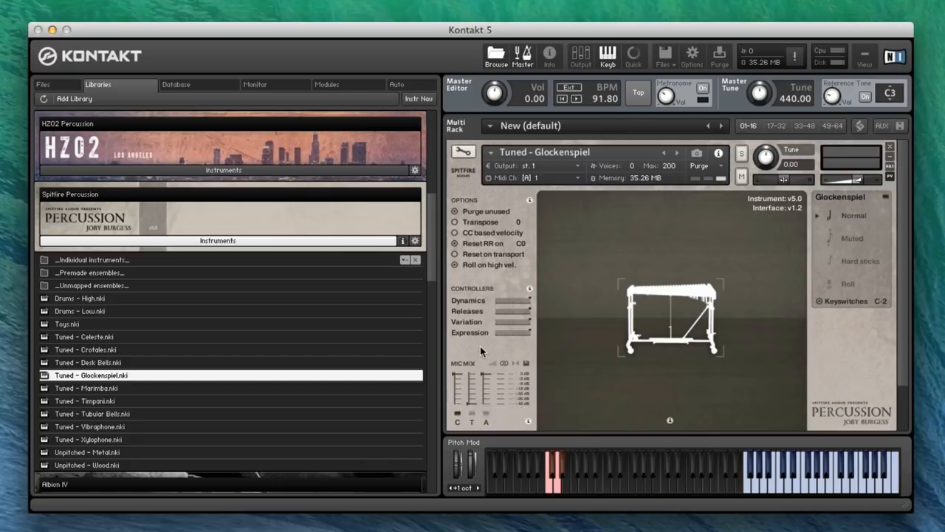
pyautogui.moveTo(507, 357)
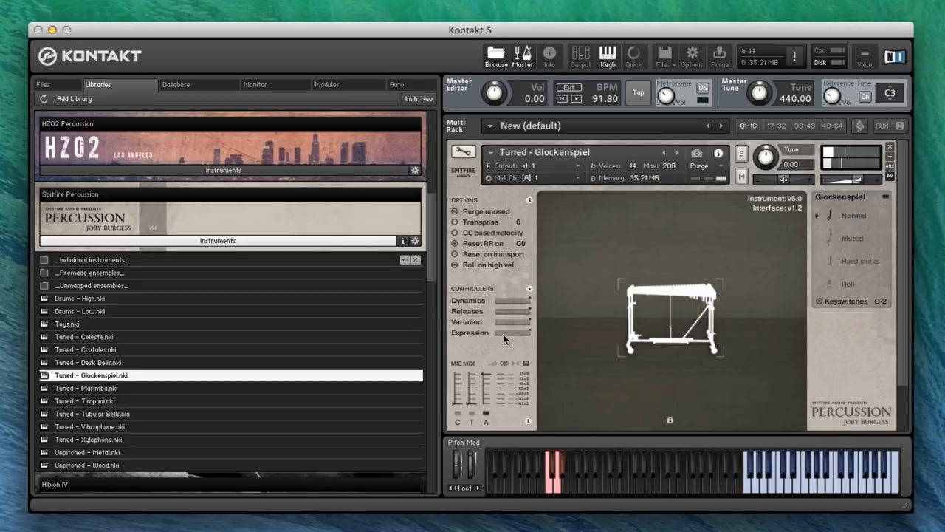
pyautogui.click(86, 388)
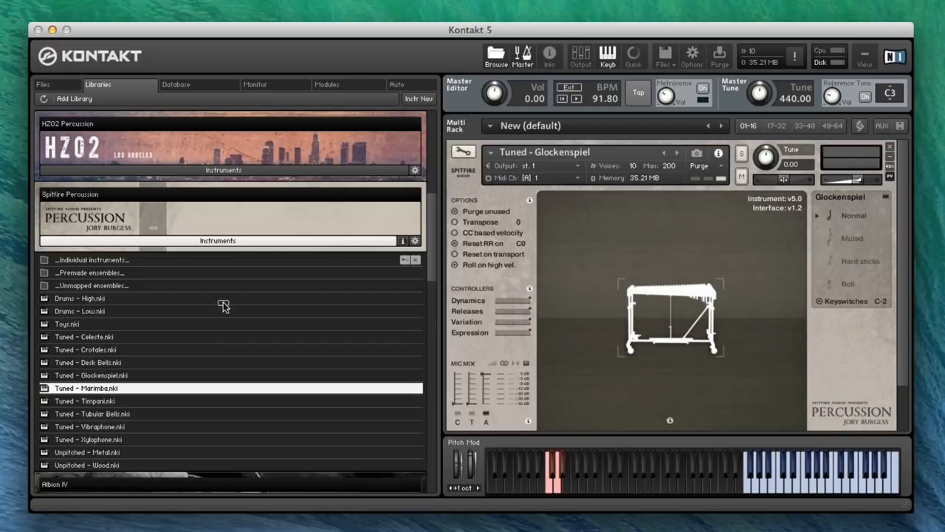
# Replace the glockenspiel with the Tuned - Tubular Bells patch.
pyautogui.doubleClick(85, 400)
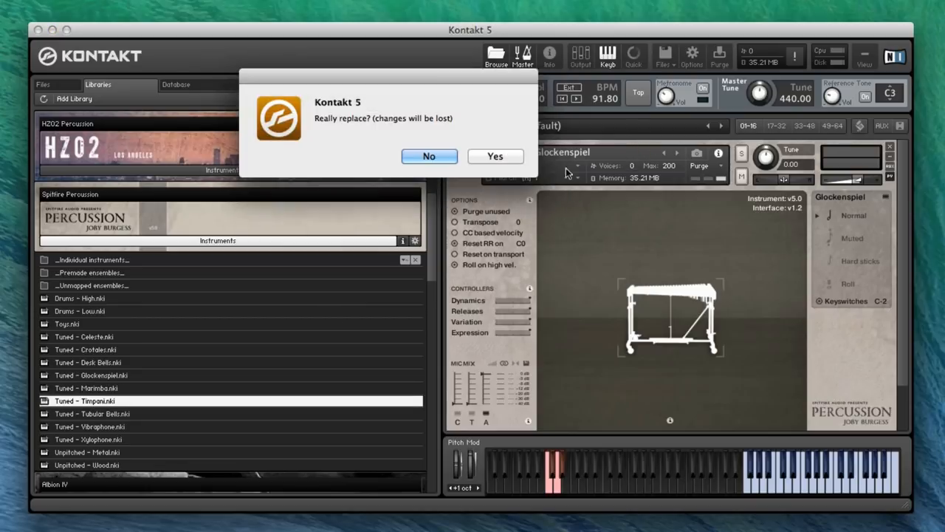
pyautogui.click(495, 156)
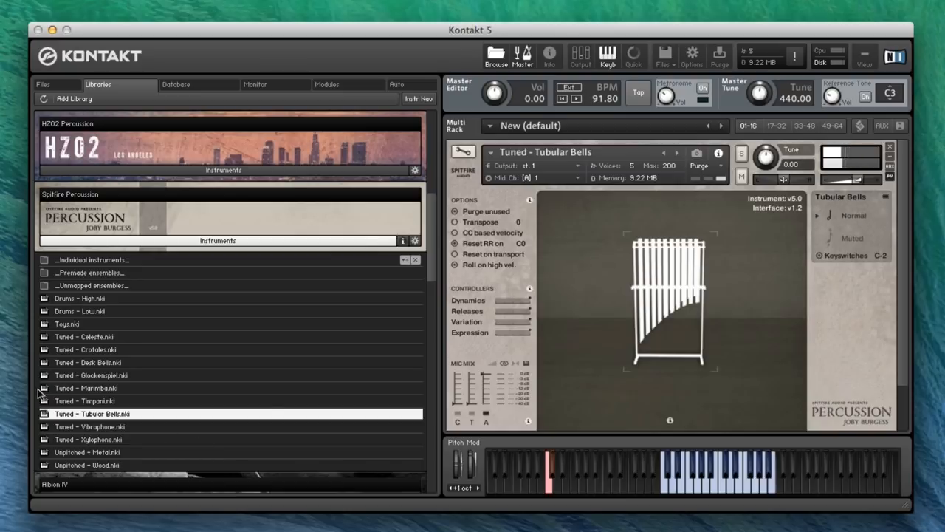
pyautogui.doubleClick(90, 426)
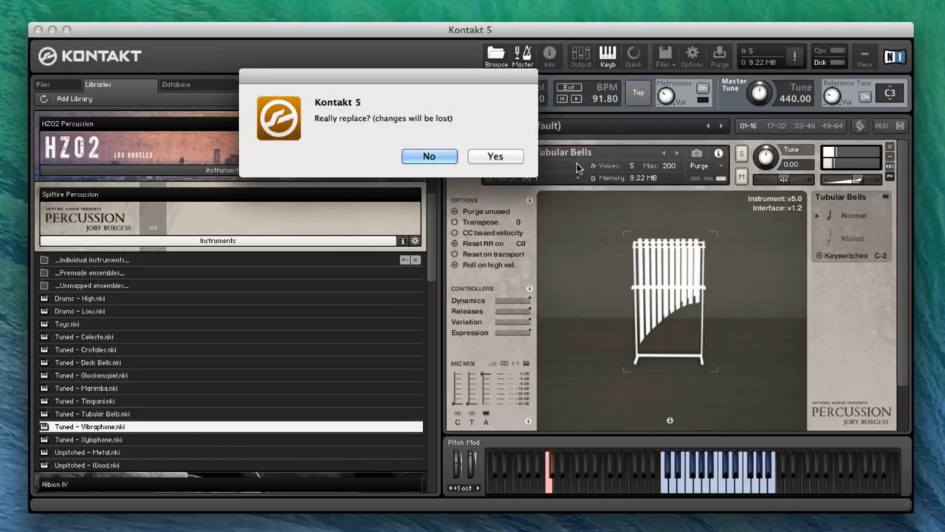
pyautogui.click(494, 156)
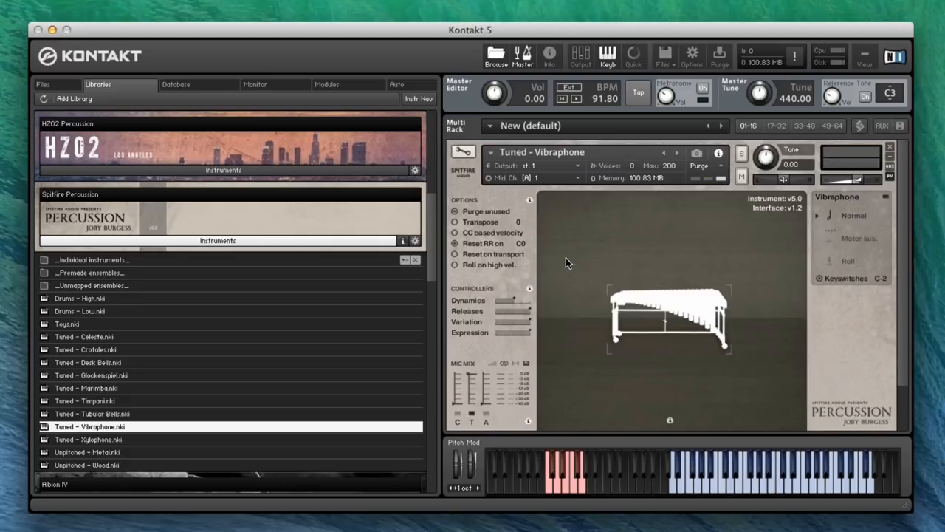
pyautogui.moveTo(929, 305)
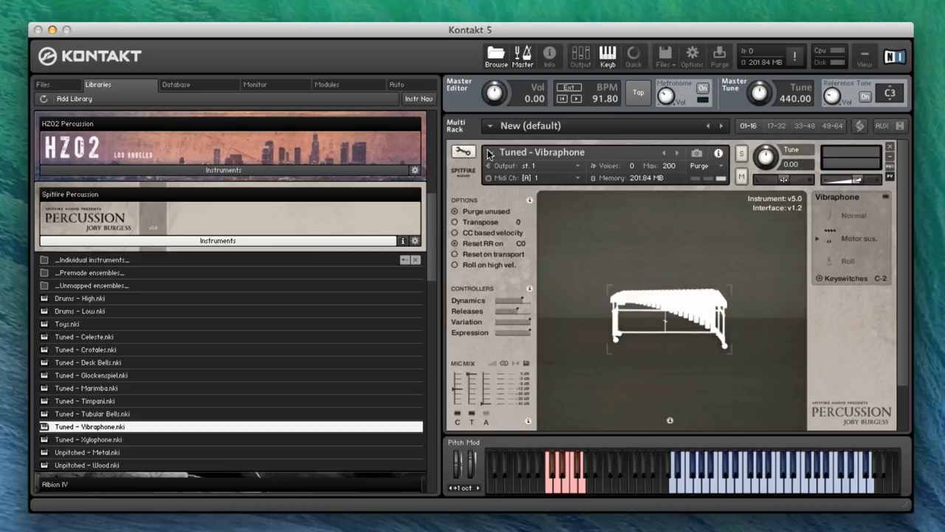
# Select Tuned - Xylophone.nki in the Libraries browser as the next patch to try.
pyautogui.click(88, 438)
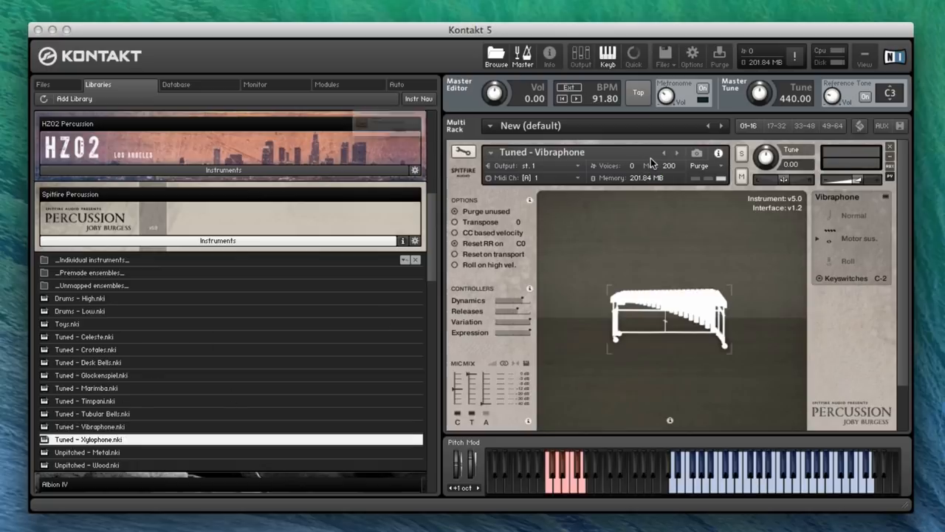
# Load Tuned - Xylophone.nki in place of the vibraphone, then select Unpitched - Metal.nki.
pyautogui.doubleClick(88, 440)
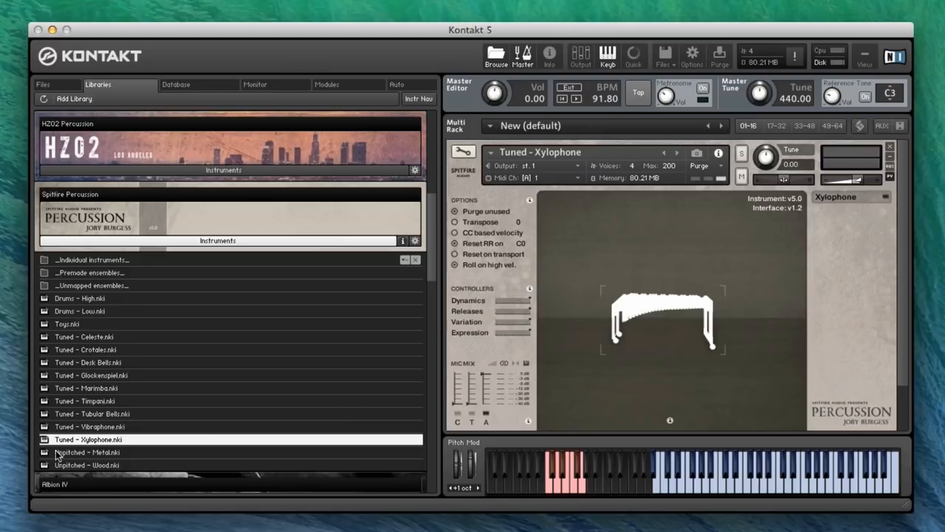
pyautogui.click(86, 452)
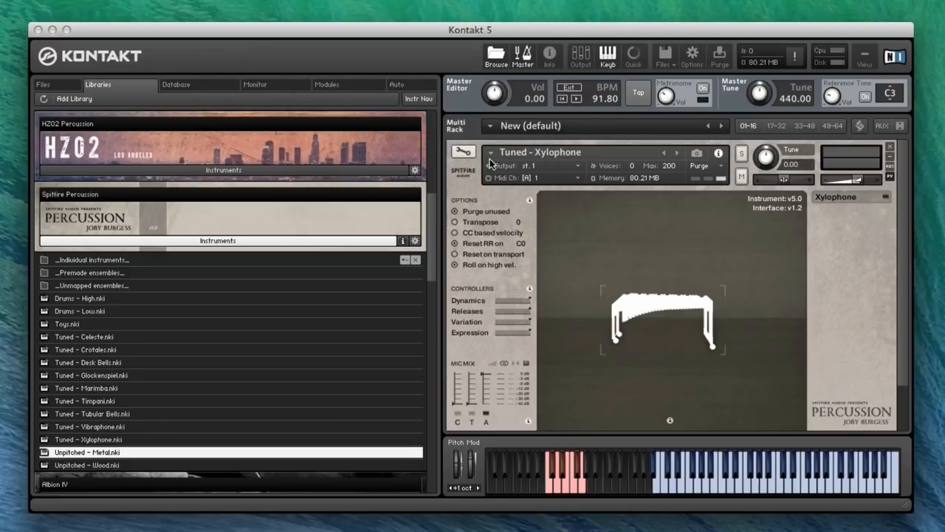
# Load the Unpitched - Metal instrument set and click into its instrument panel.
pyautogui.click(87, 452)
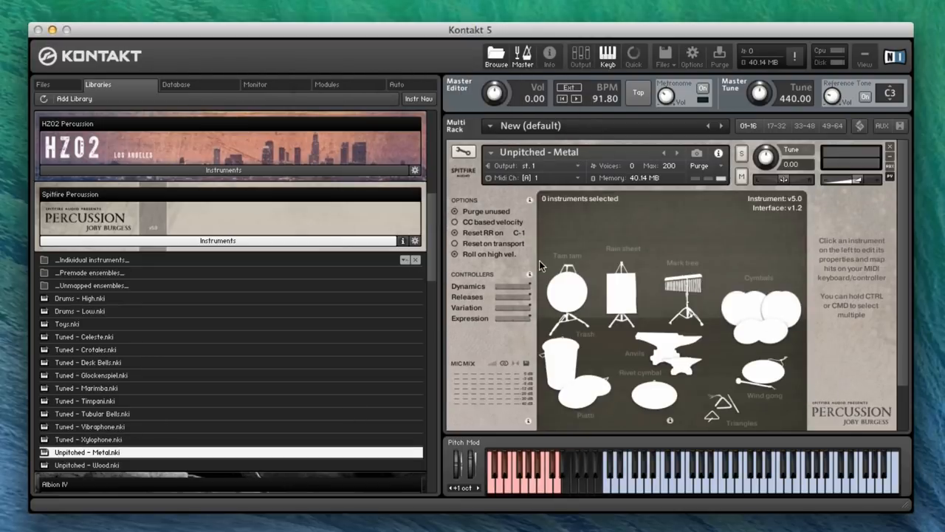
pyautogui.click(569, 296)
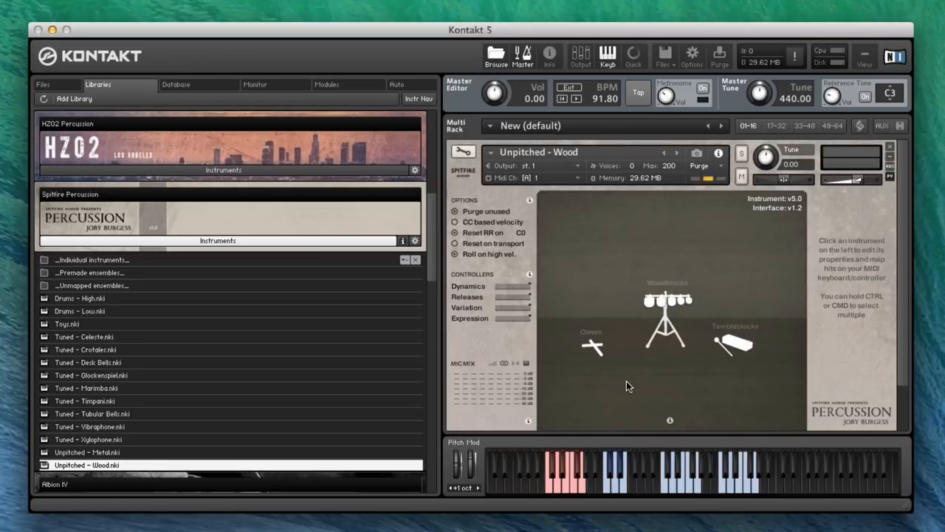
# Select the woodblocks, set Temple Blocks to Hard, and request loading Toys.nki.
pyautogui.click(591, 347)
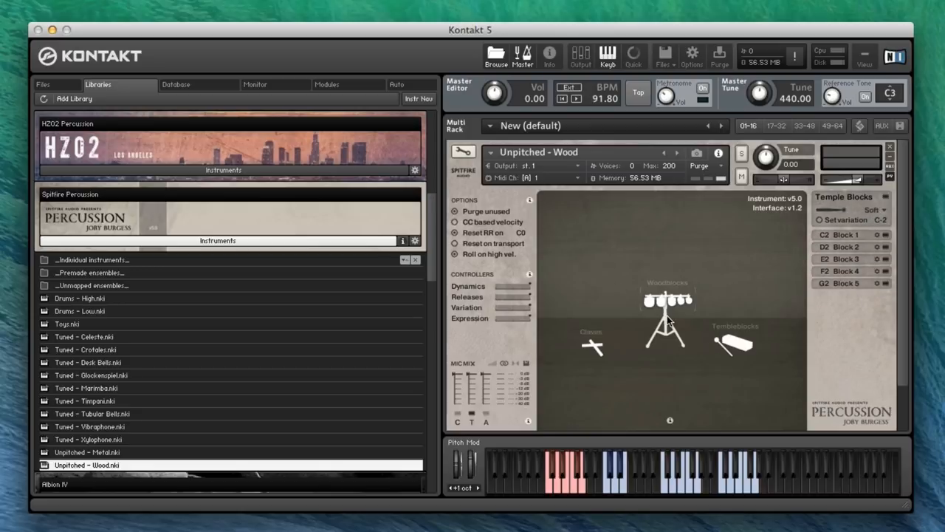
pyautogui.moveTo(611, 285)
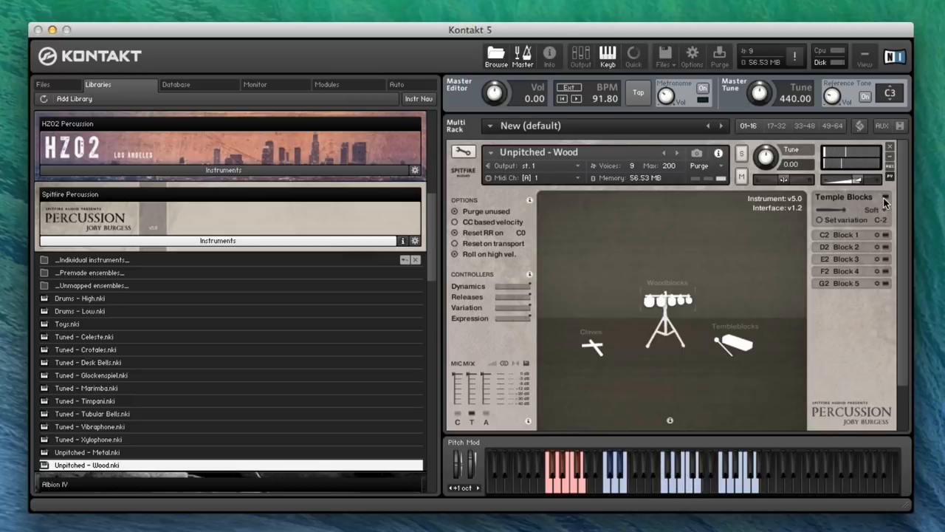
pyautogui.click(872, 209)
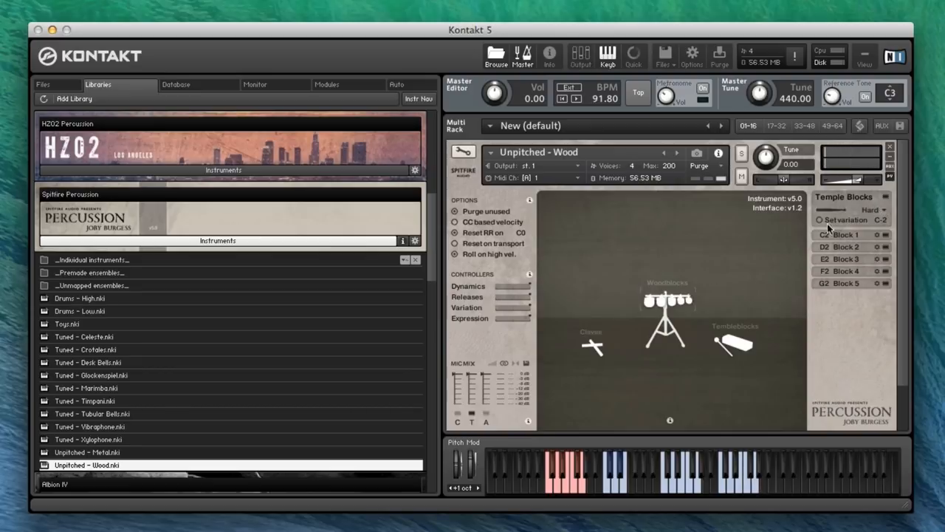
pyautogui.click(868, 209)
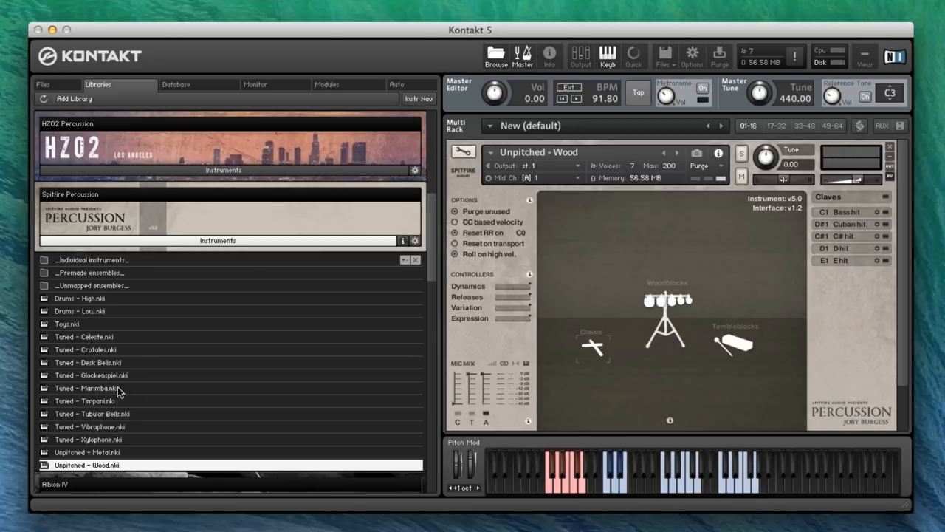
pyautogui.doubleClick(67, 323)
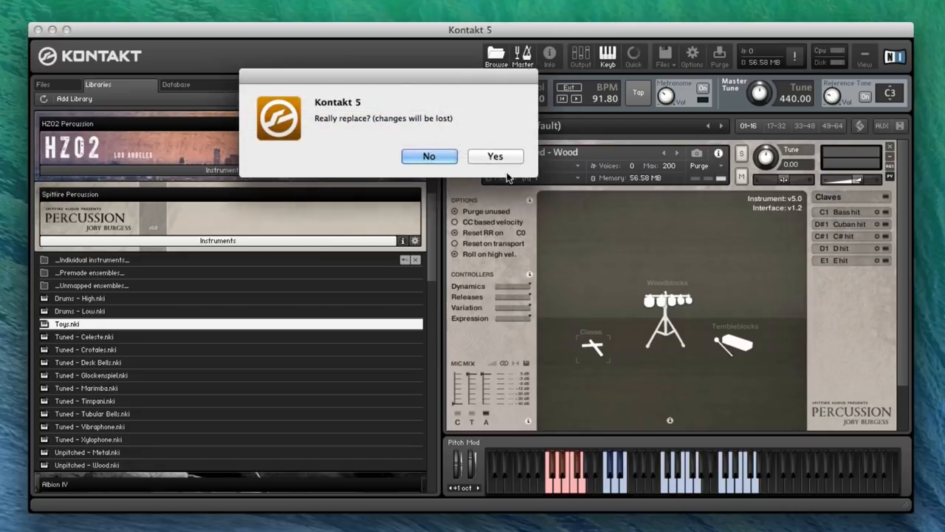
# Confirm replacing the wood set with Toys and select the Gankogui to view its hits.
pyautogui.click(495, 156)
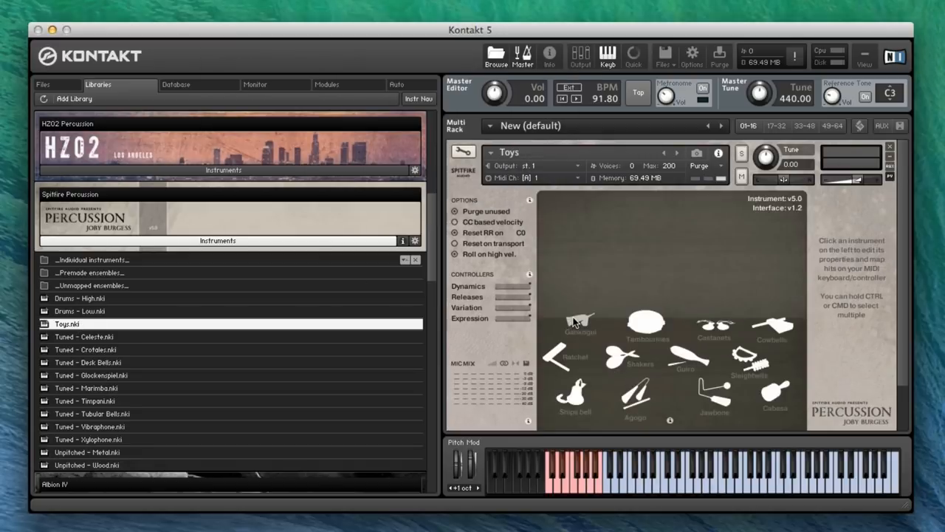
pyautogui.click(580, 319)
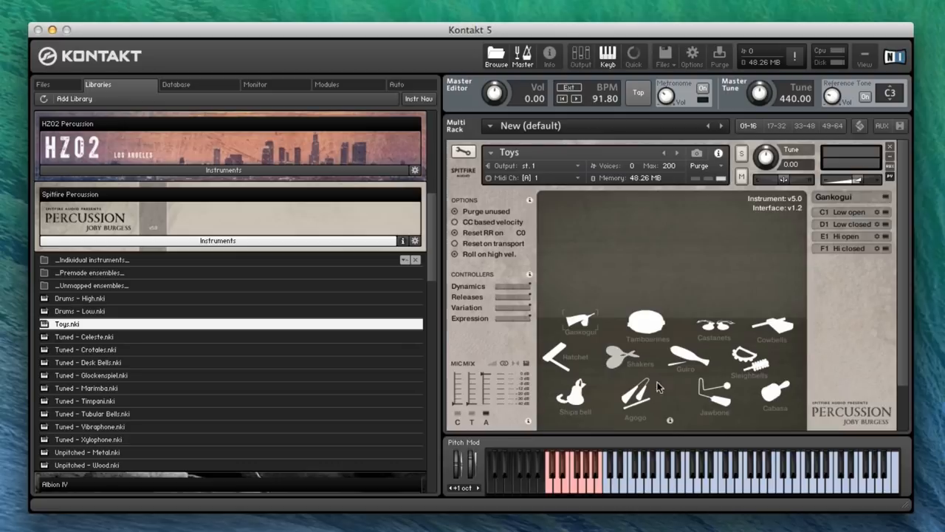
pyautogui.moveTo(853, 347)
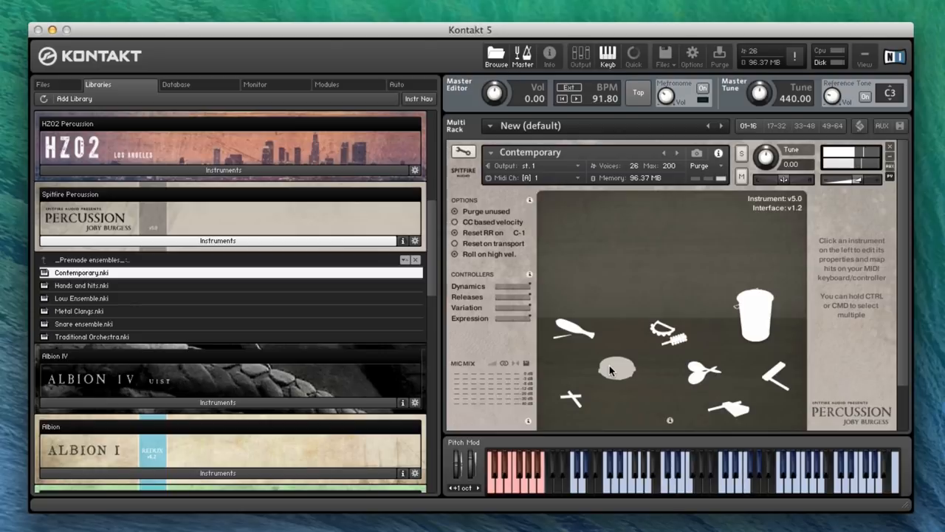
# Load Hands and hits, view the gong drum articulations, then load Low Ensemble.
pyautogui.click(617, 367)
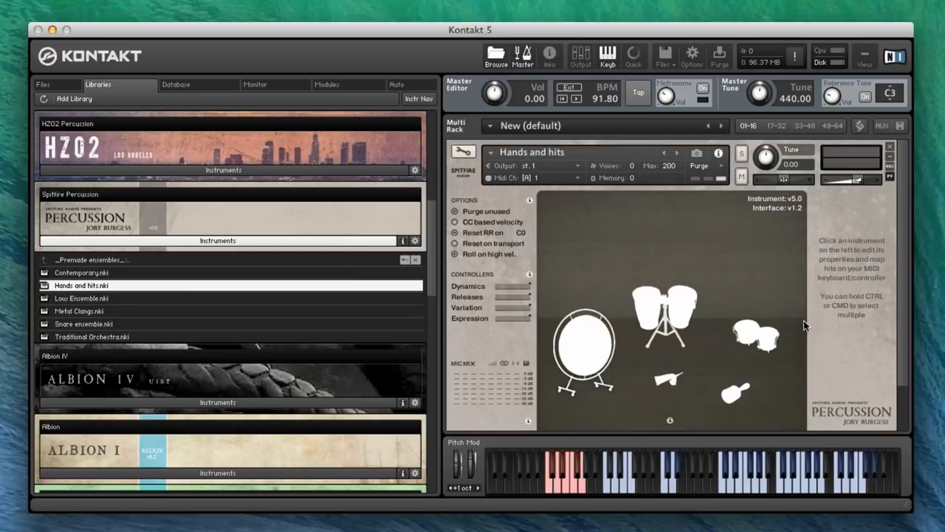
pyautogui.click(583, 347)
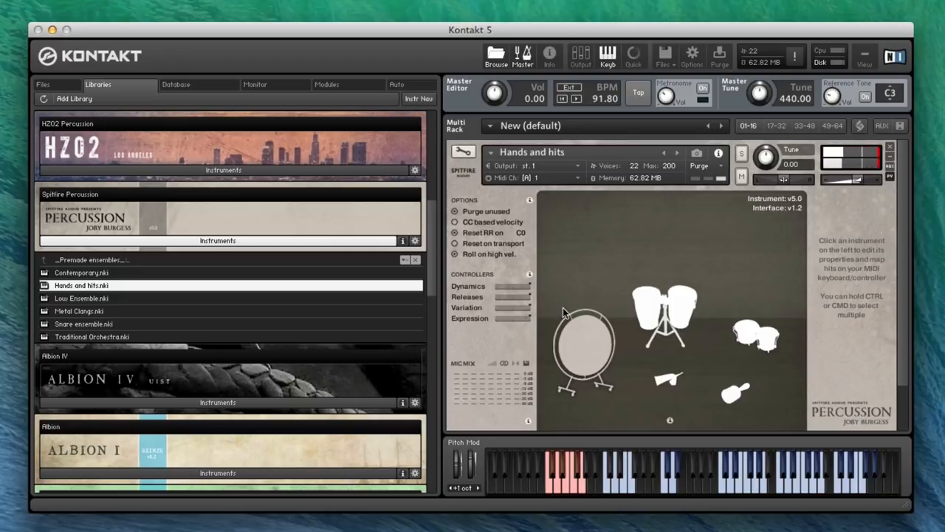
pyautogui.click(583, 351)
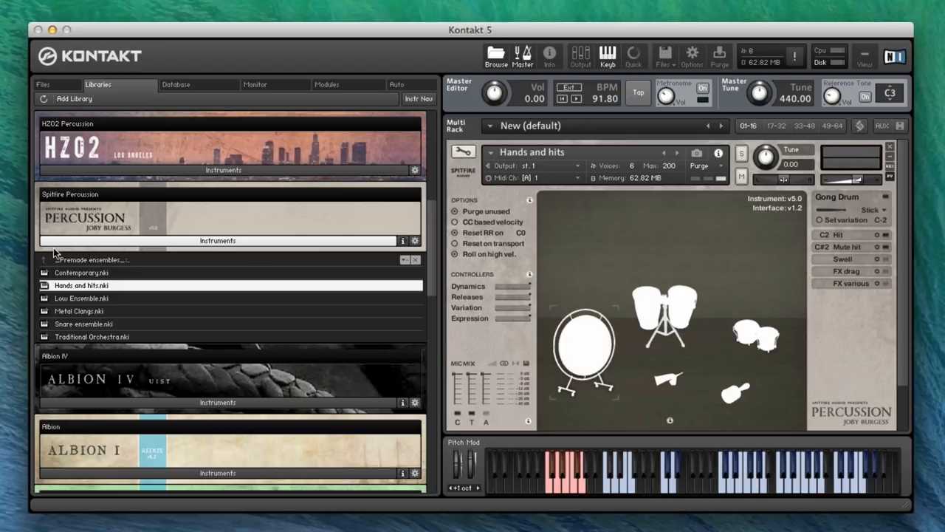
pyautogui.click(81, 298)
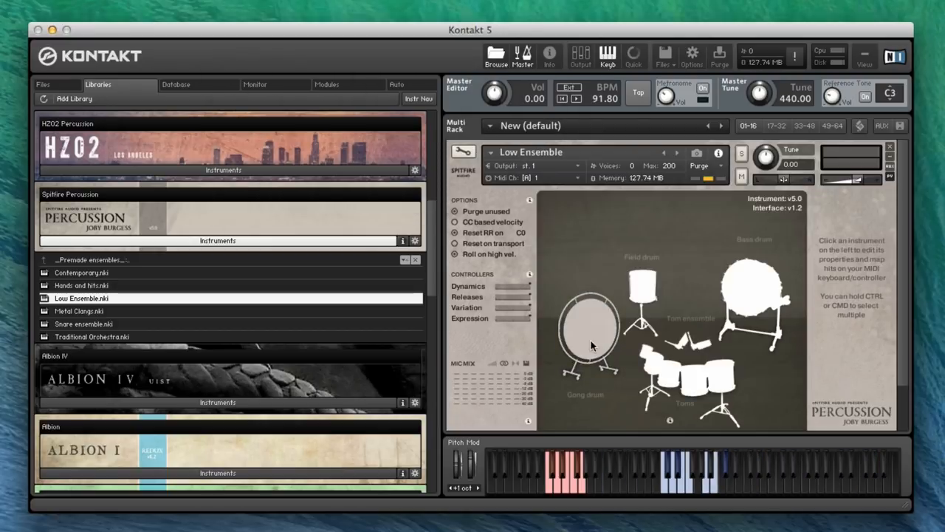
pyautogui.click(590, 332)
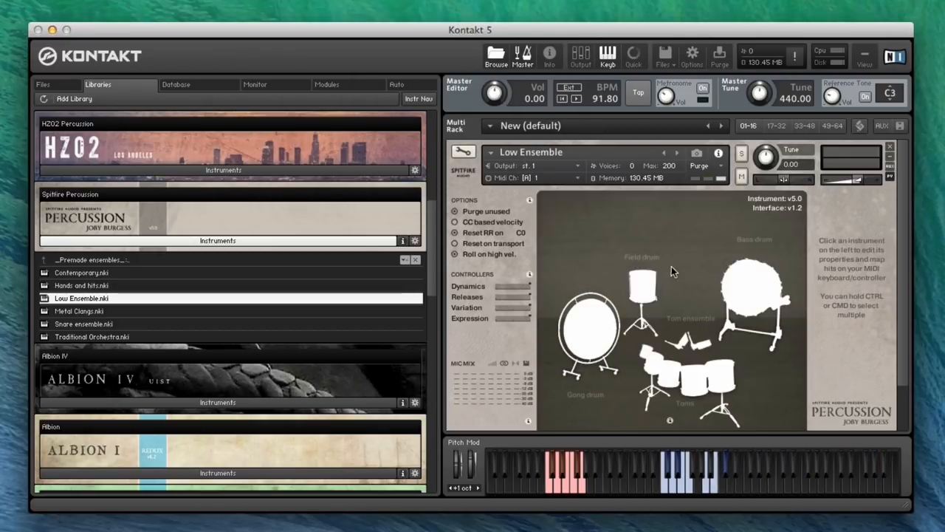
pyautogui.moveTo(509, 397)
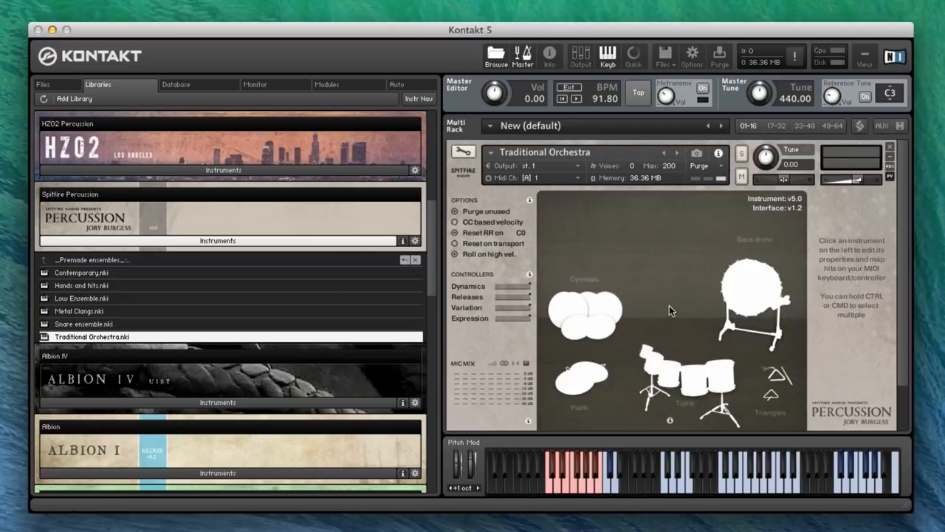
pyautogui.moveTo(783, 447)
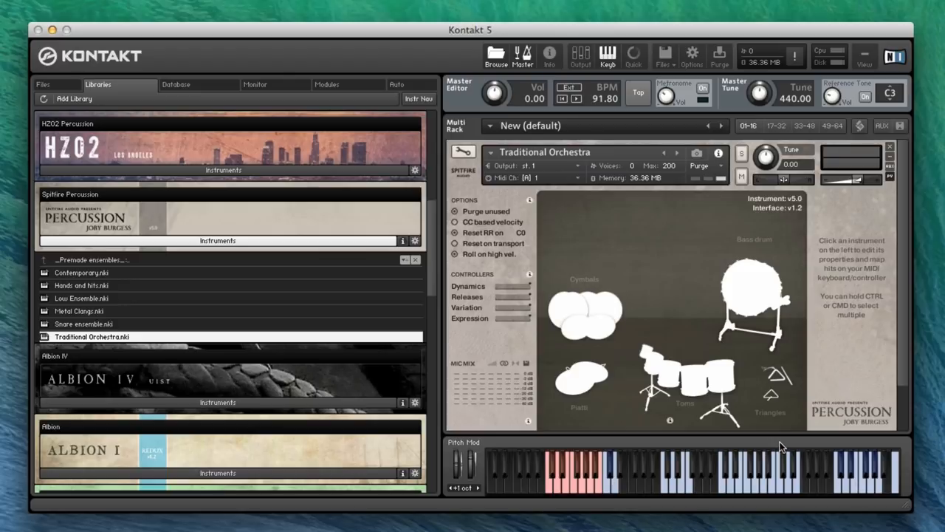
pyautogui.moveTo(416, 343)
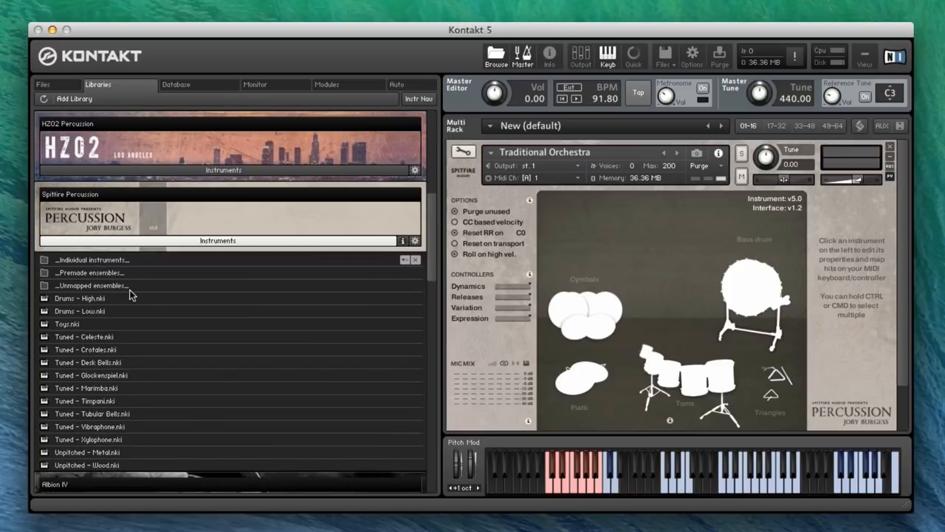
pyautogui.moveTo(87, 348)
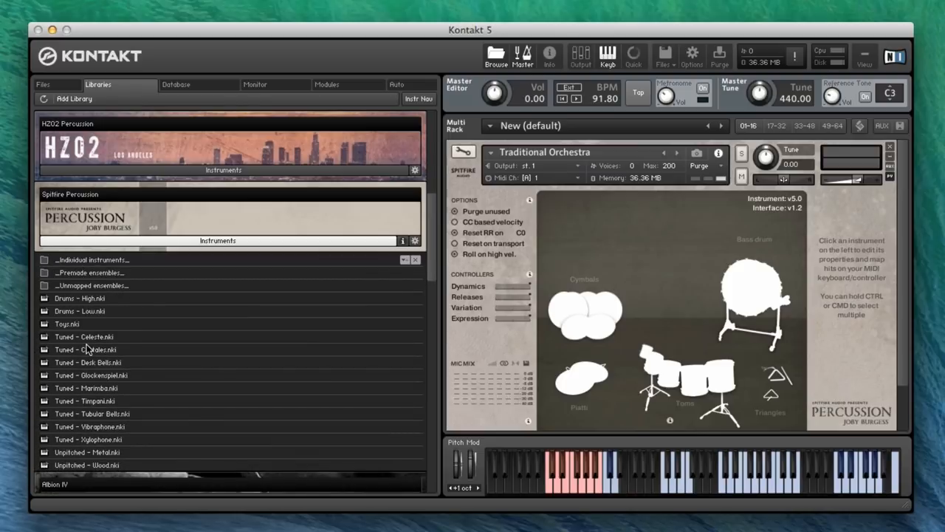